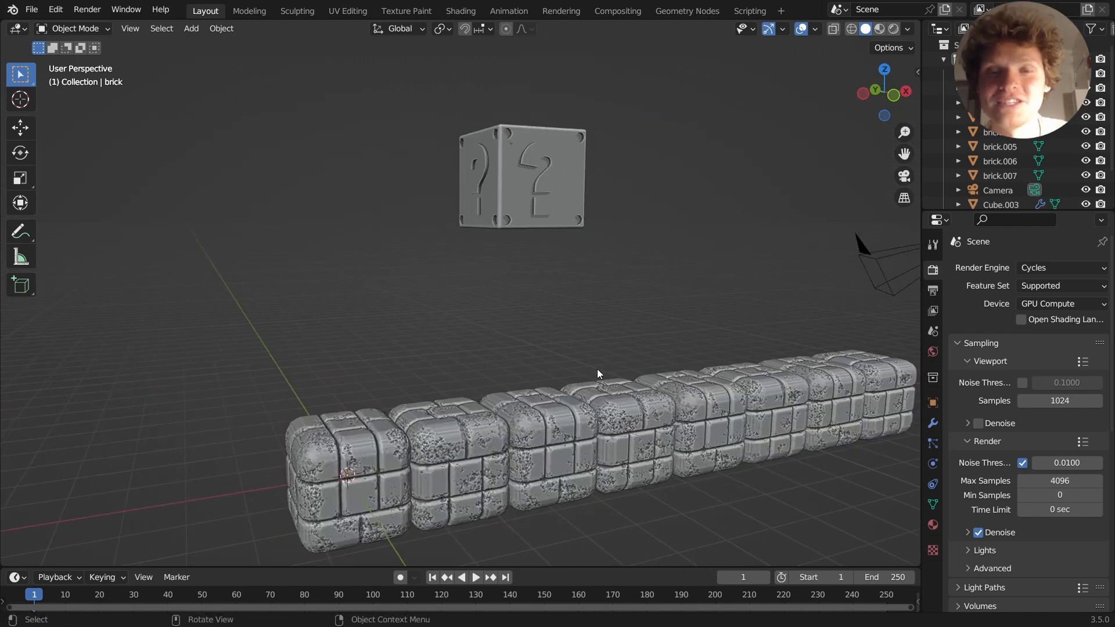
{"action": "mouse_move", "coordinate": [630, 297]}
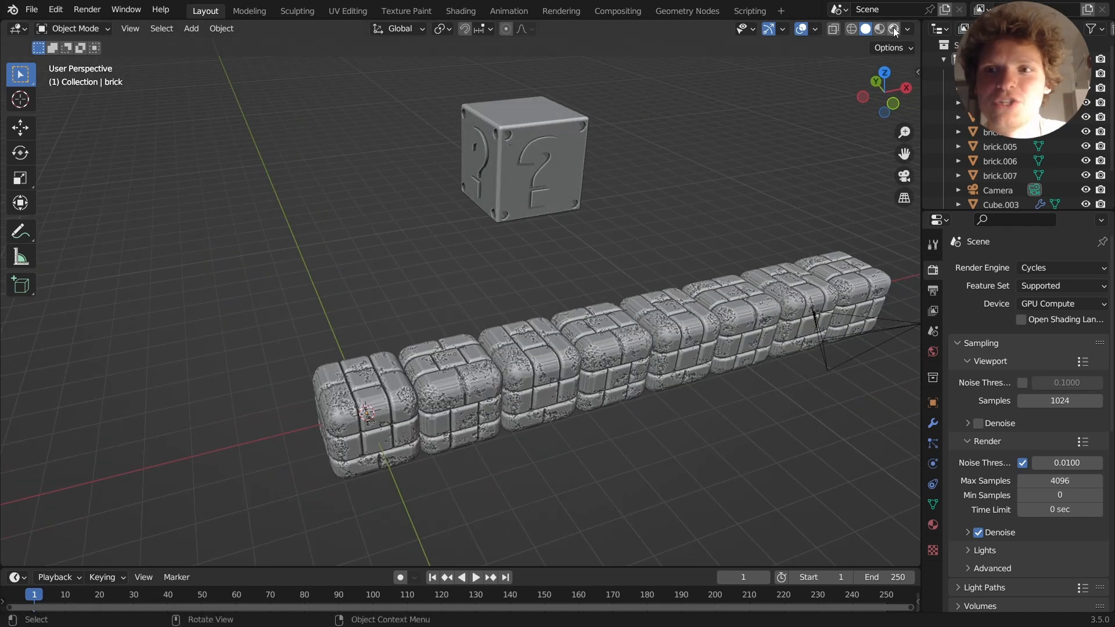
Preview in rendered shading, return to solid shading, and select the old question block.
{"action": "left_click", "coordinate": [877, 29]}
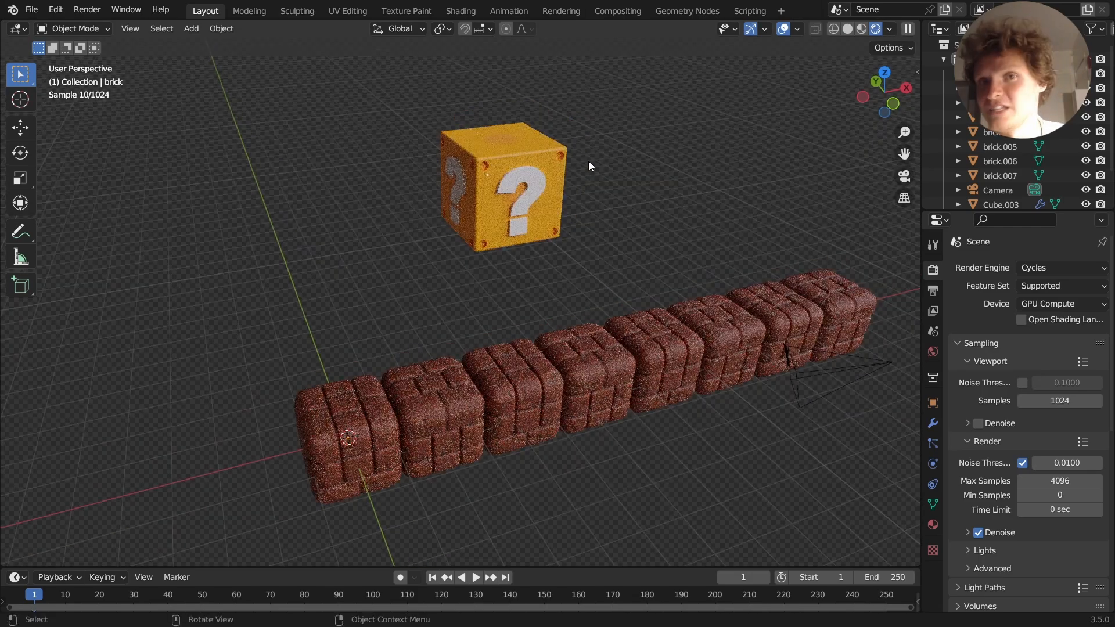
{"action": "left_click", "coordinate": [853, 28]}
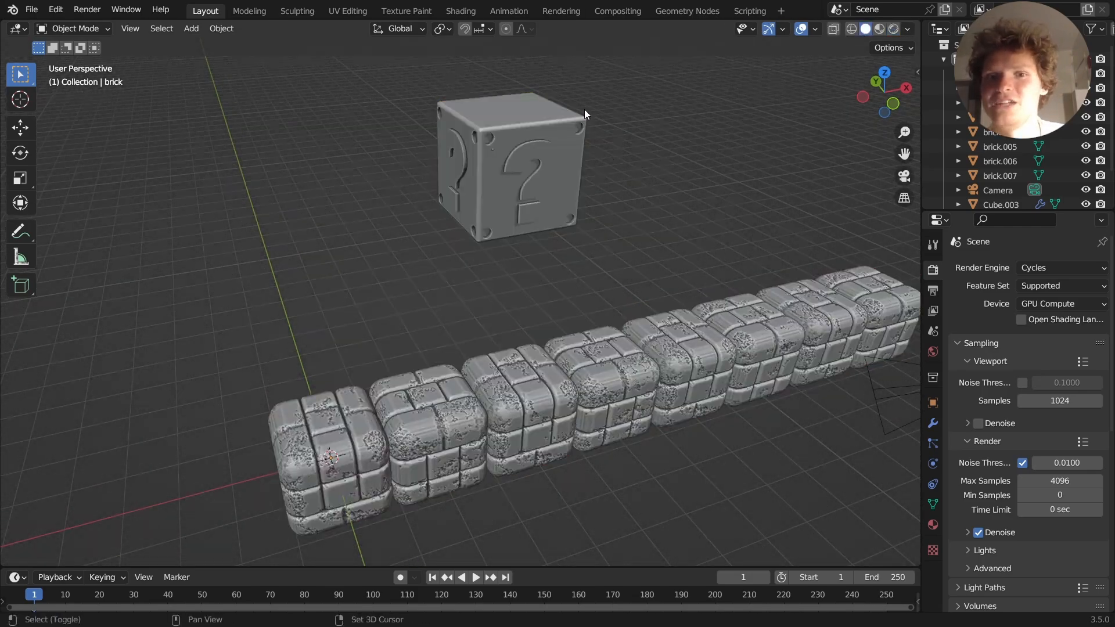
{"action": "left_click", "coordinate": [475, 577]}
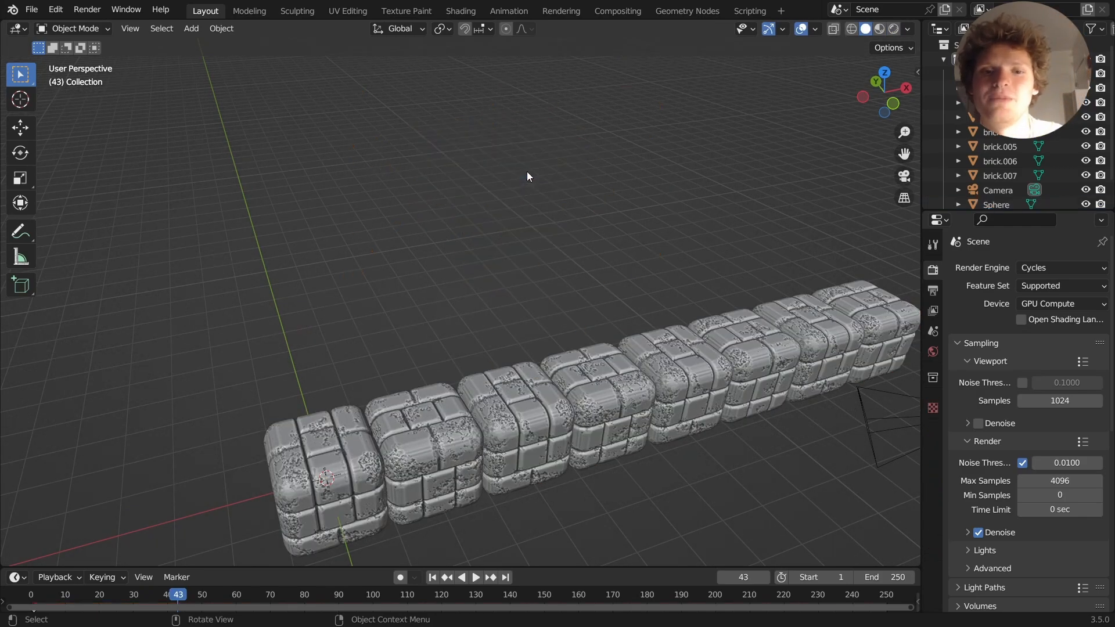
Add a cube from the front view and delete its faces in Edit Mode, leaving one flat square.
{"action": "left_click", "coordinate": [190, 28]}
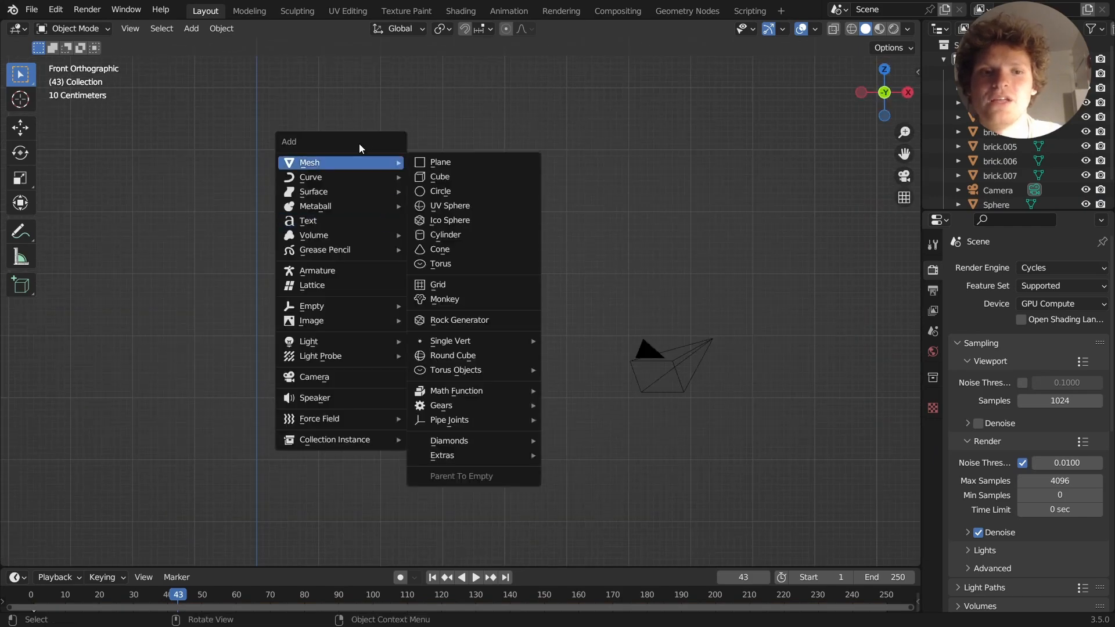
{"action": "left_click", "coordinate": [440, 177]}
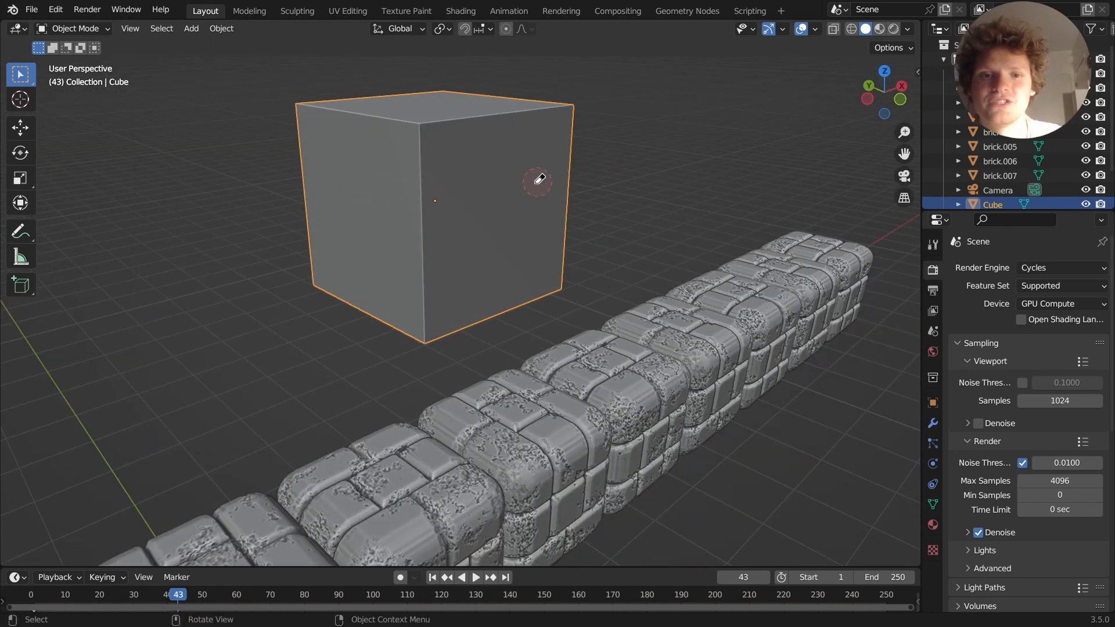
{"action": "key", "text": "Tab"}
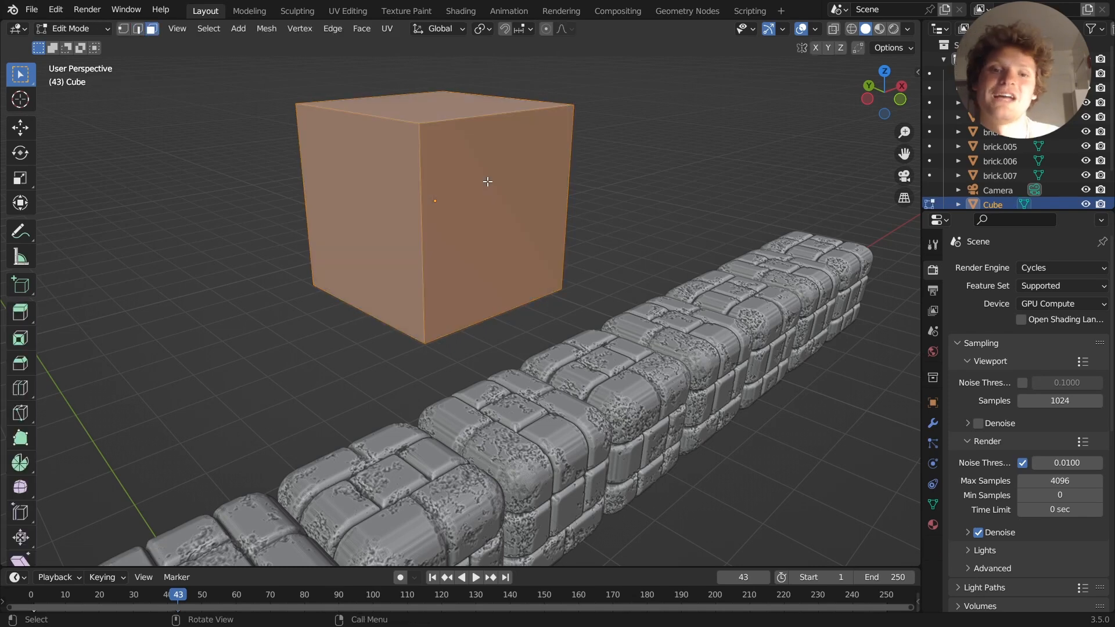
{"action": "key", "text": "x"}
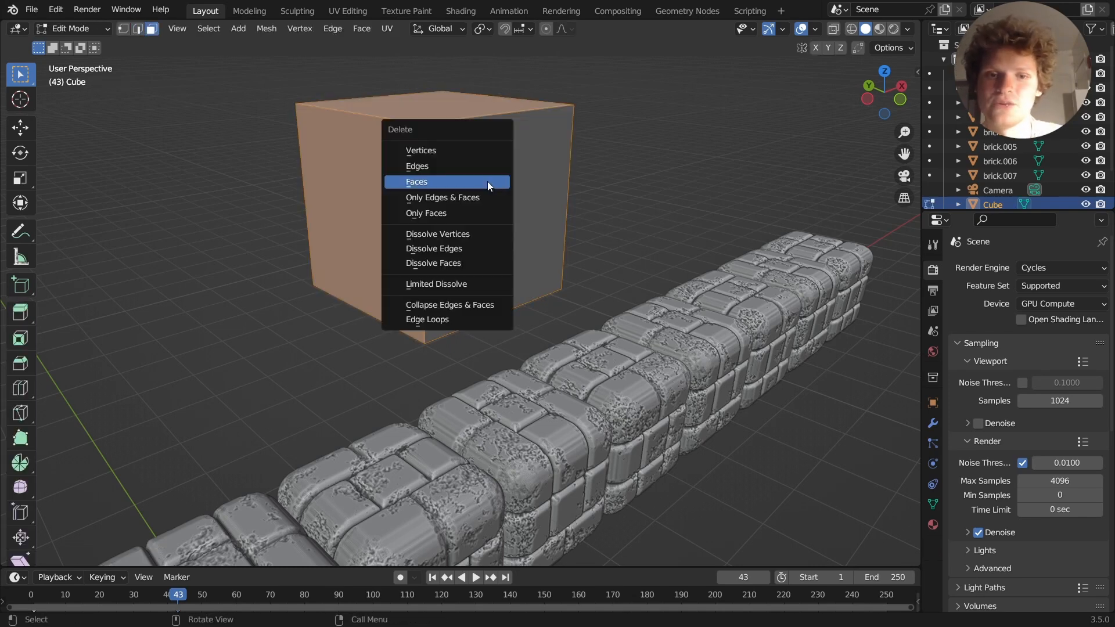
{"action": "left_click", "coordinate": [417, 182]}
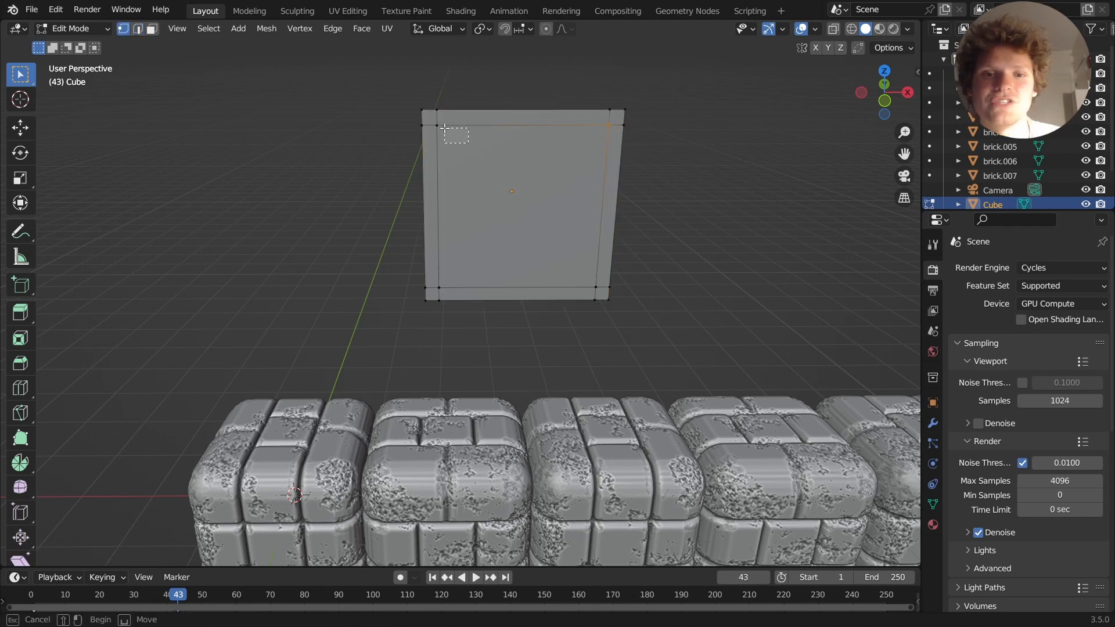
Select the square face's four corner vertices for beveling into circles.
{"action": "left_click", "coordinate": [561, 295]}
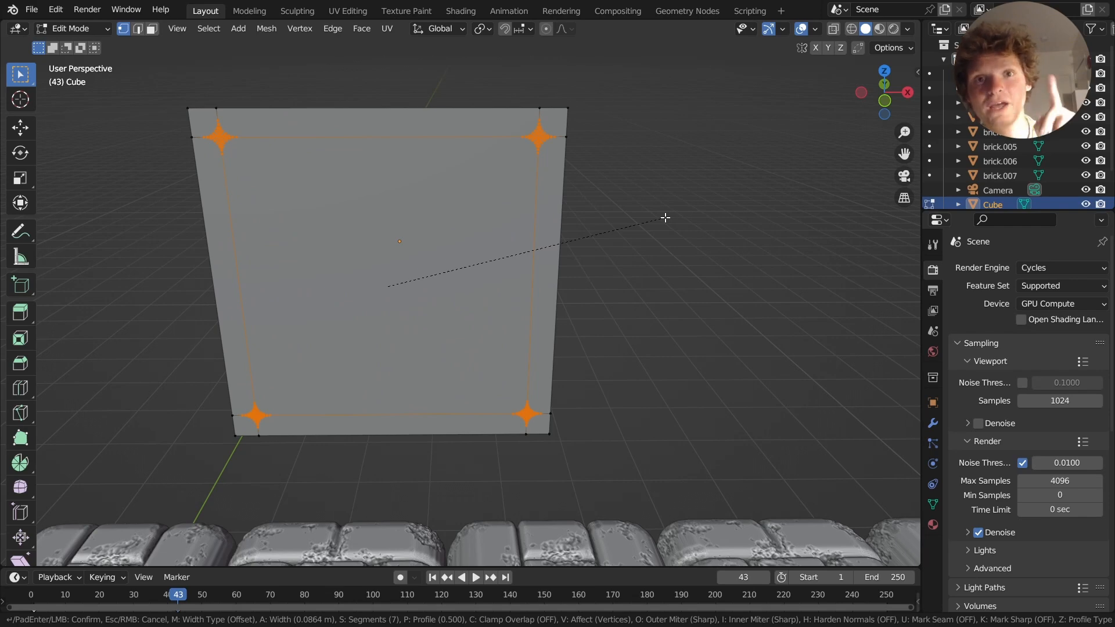
{"action": "mouse_move", "coordinate": [688, 212]}
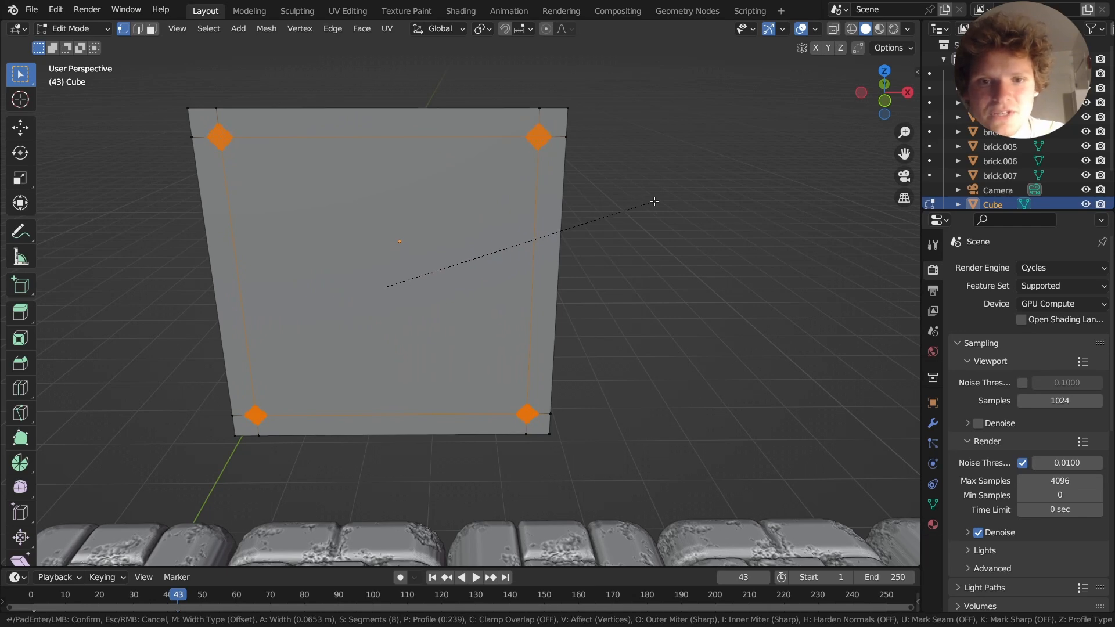
{"action": "mouse_move", "coordinate": [645, 202]}
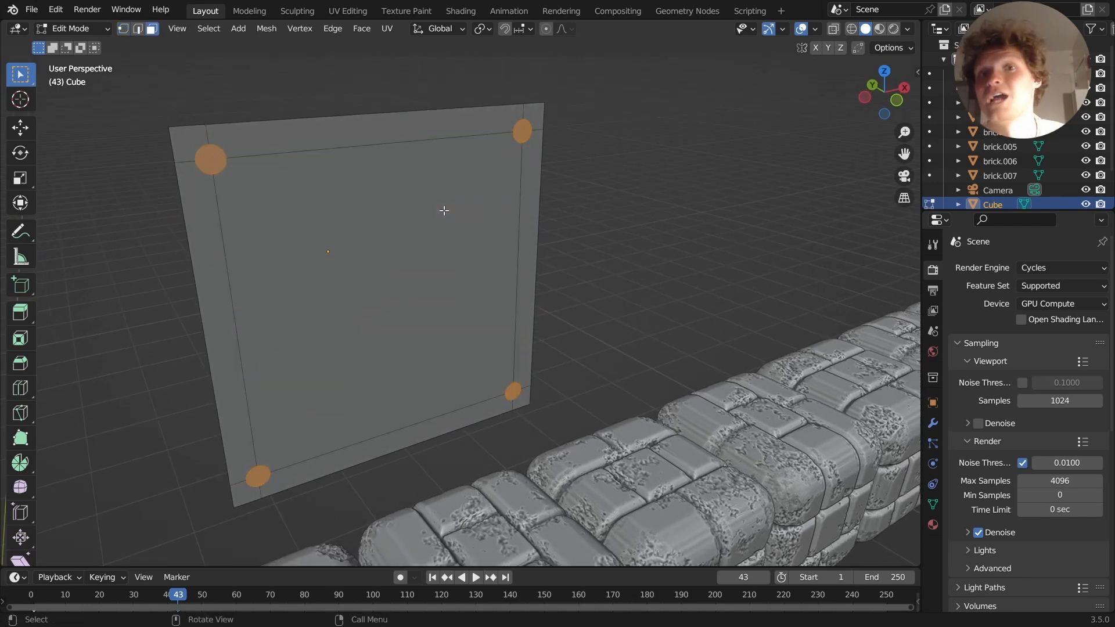
Grow the selection around each corner circle with Select More and recess the holes.
{"action": "key", "text": "x"}
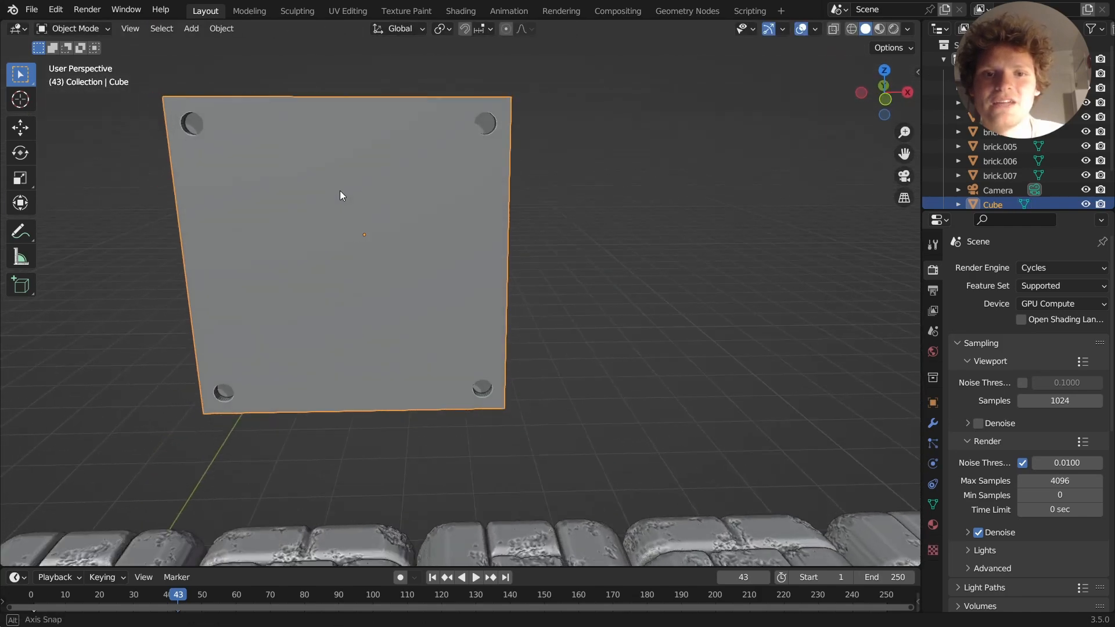
{"action": "key", "text": "Tab"}
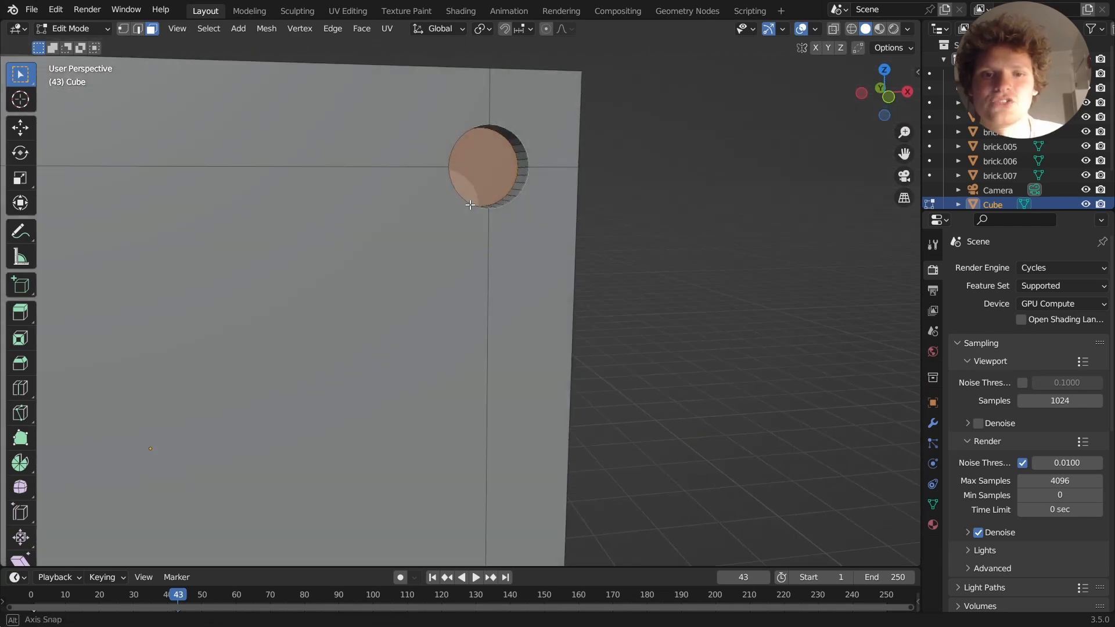
{"action": "key", "text": "f3"}
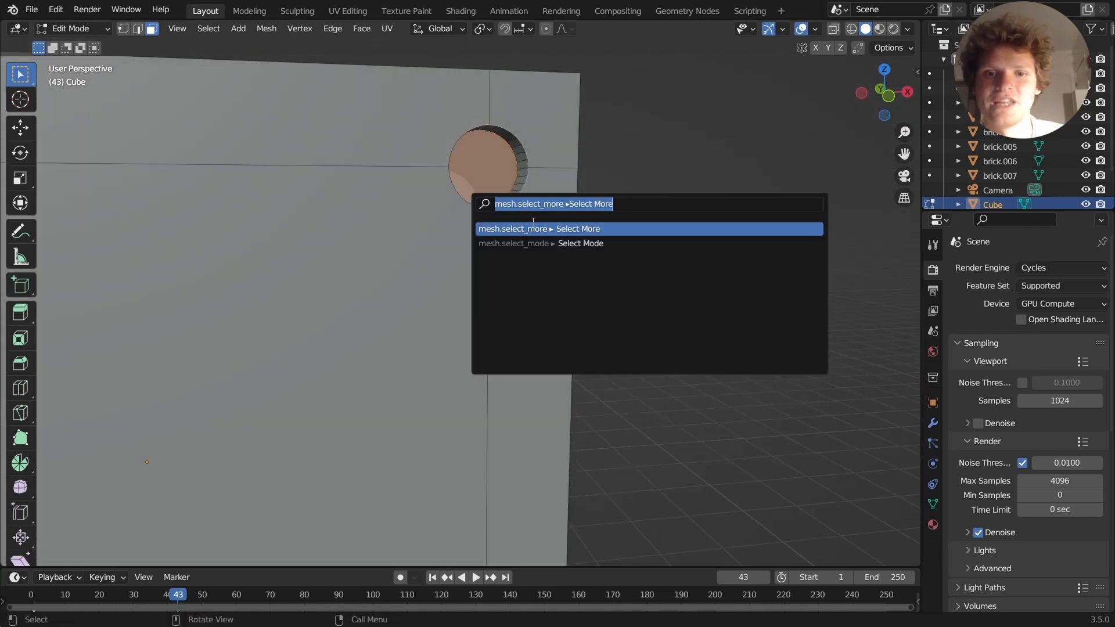
{"action": "left_click", "coordinate": [578, 229]}
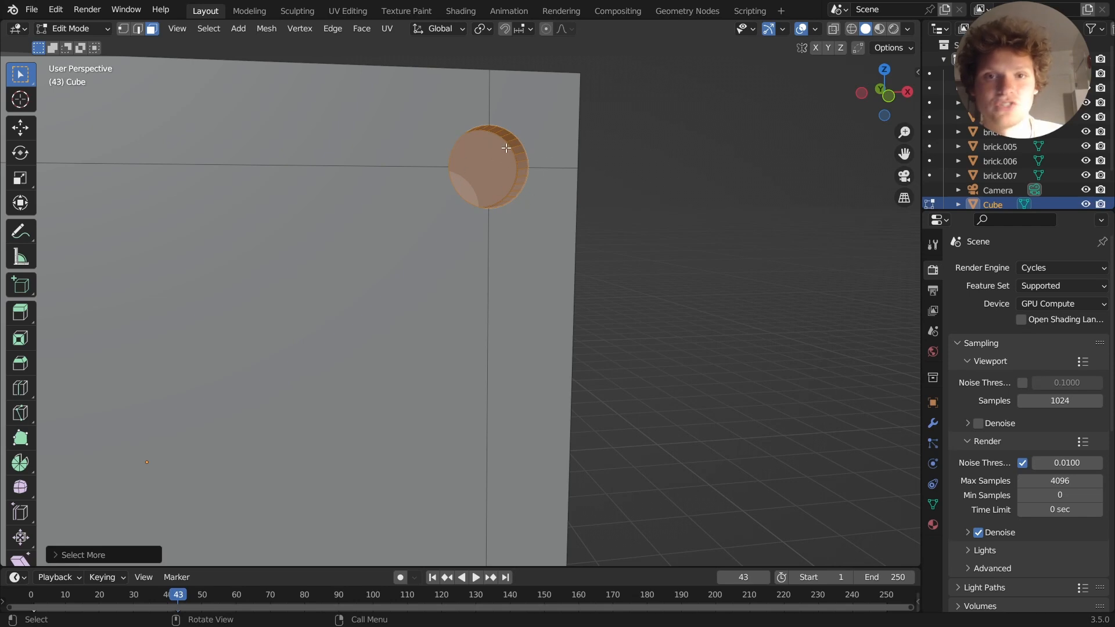
{"action": "key", "text": "f3"}
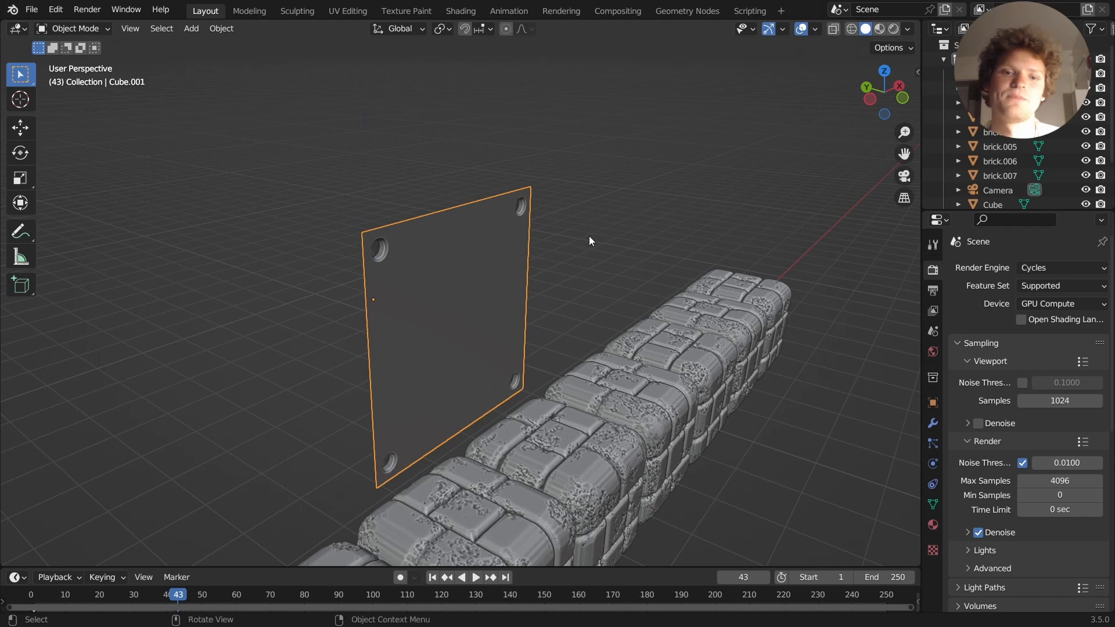
Add a '?' text object in Arial Black and scale it up on the plate.
{"action": "left_click", "coordinate": [993, 205]}
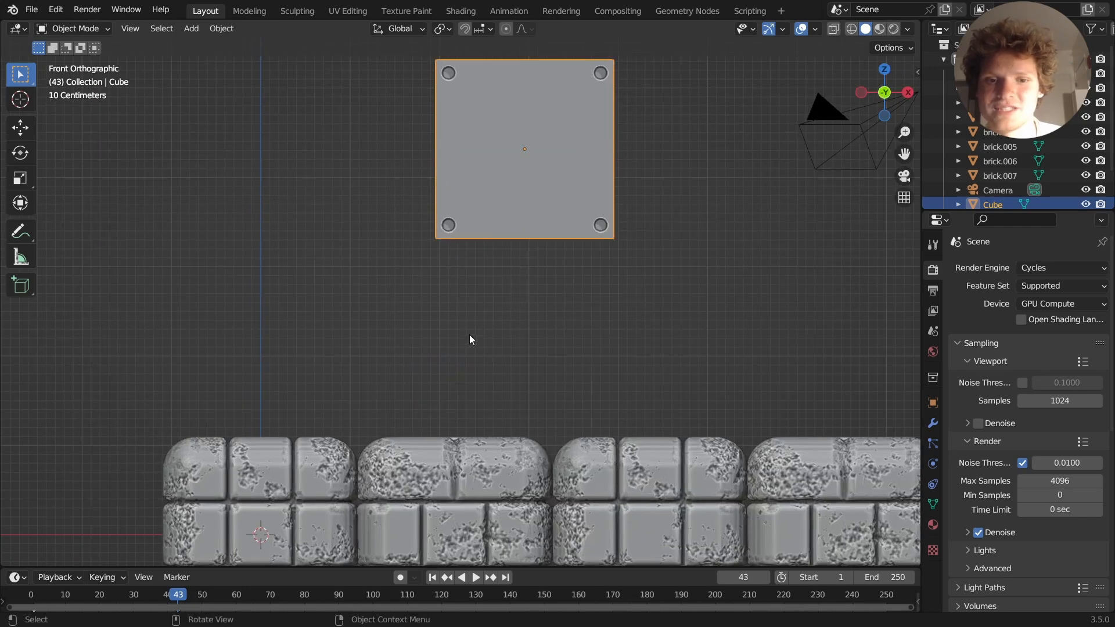
{"action": "left_click", "coordinate": [190, 29]}
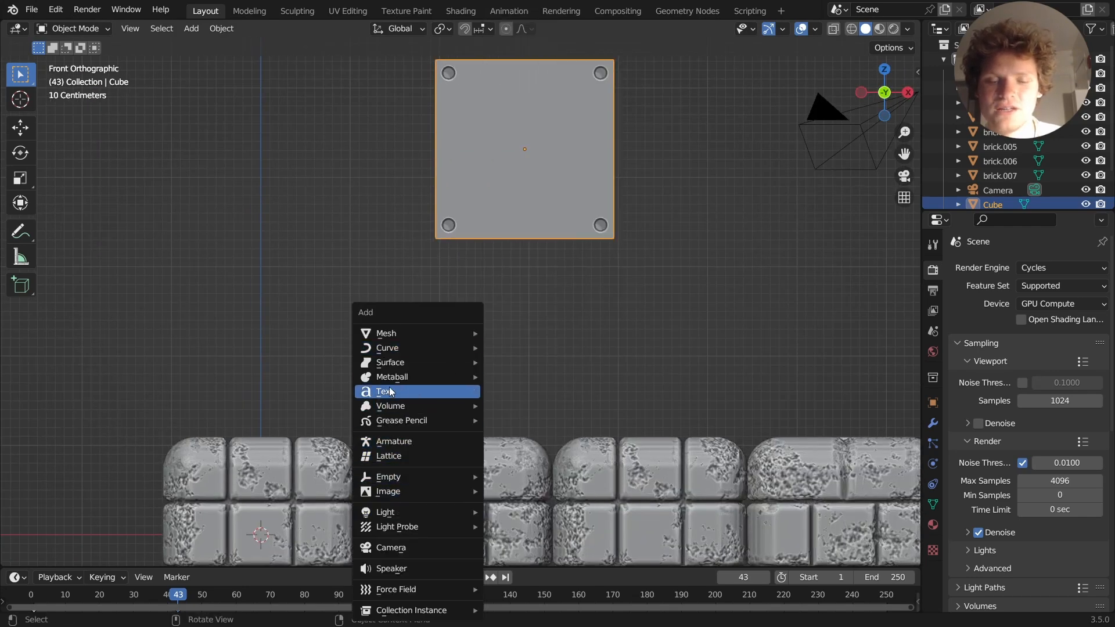
{"action": "left_click", "coordinate": [384, 391]}
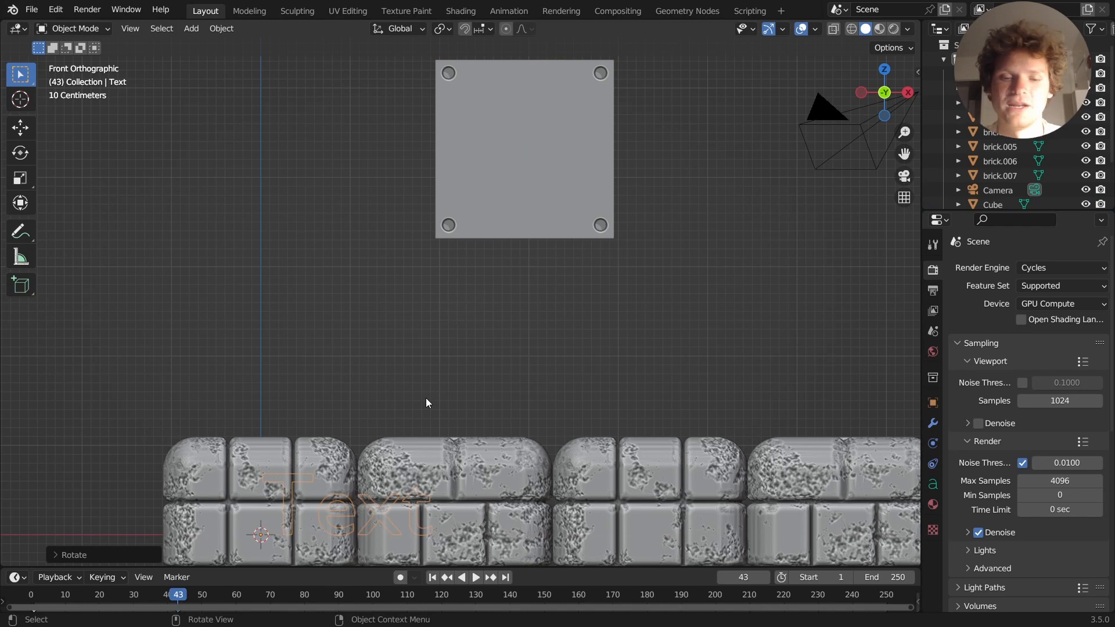
{"action": "left_click", "coordinate": [849, 29]}
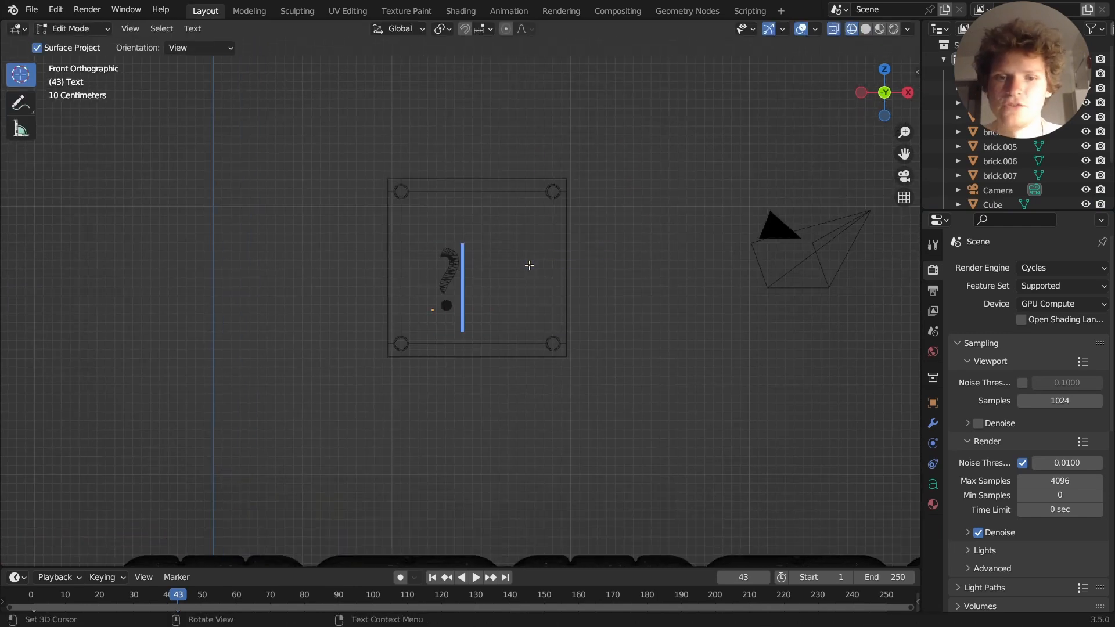
{"action": "key", "text": "Tab"}
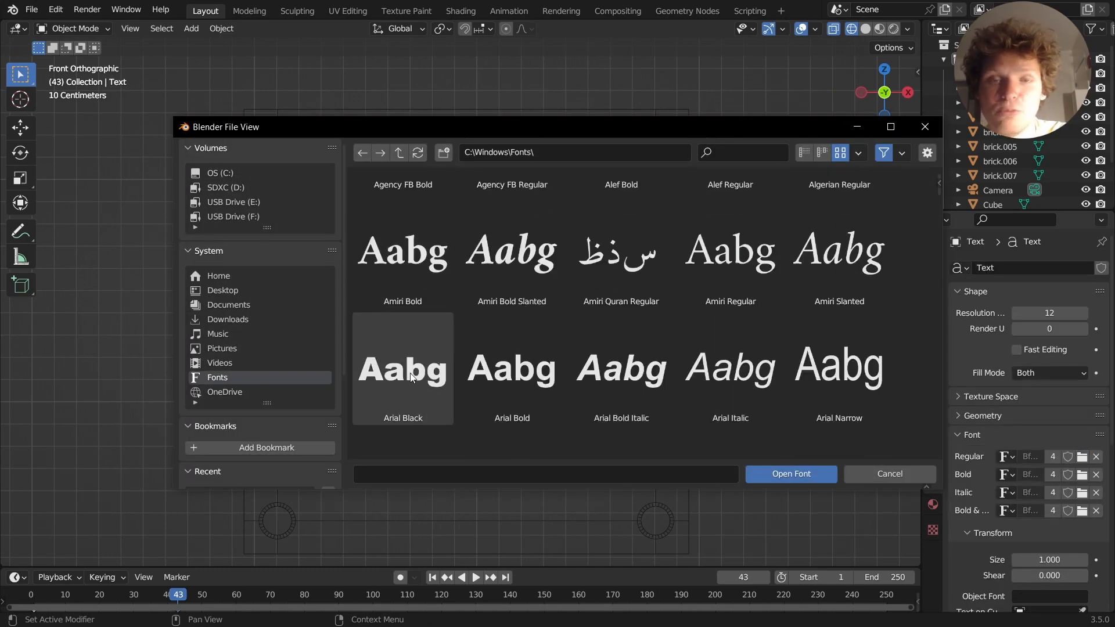
{"action": "left_click", "coordinate": [790, 474]}
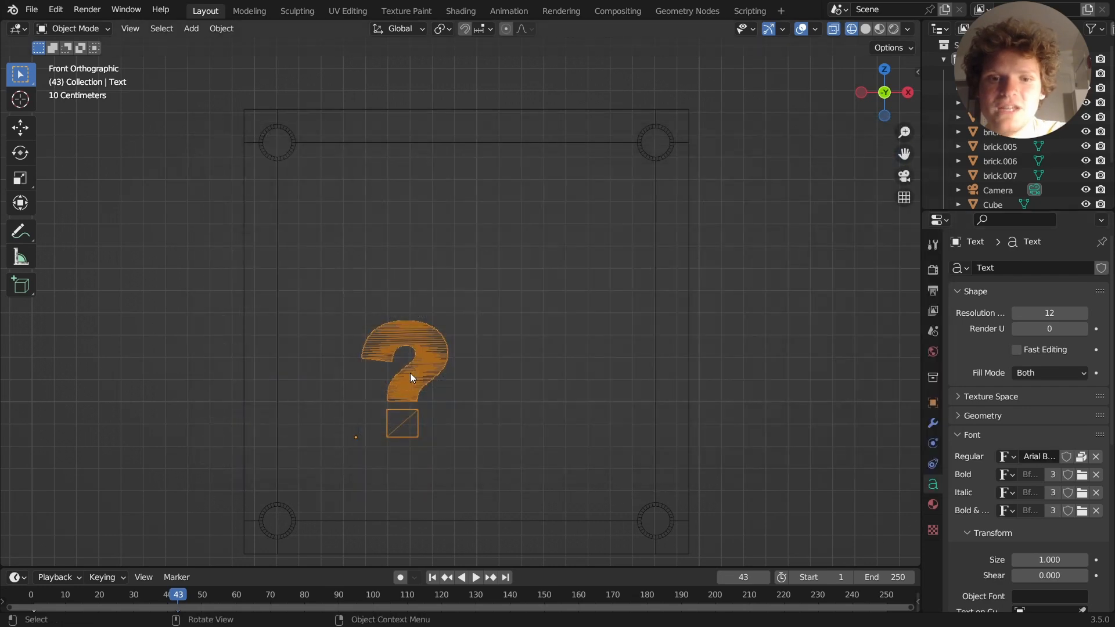
{"action": "key", "text": "s"}
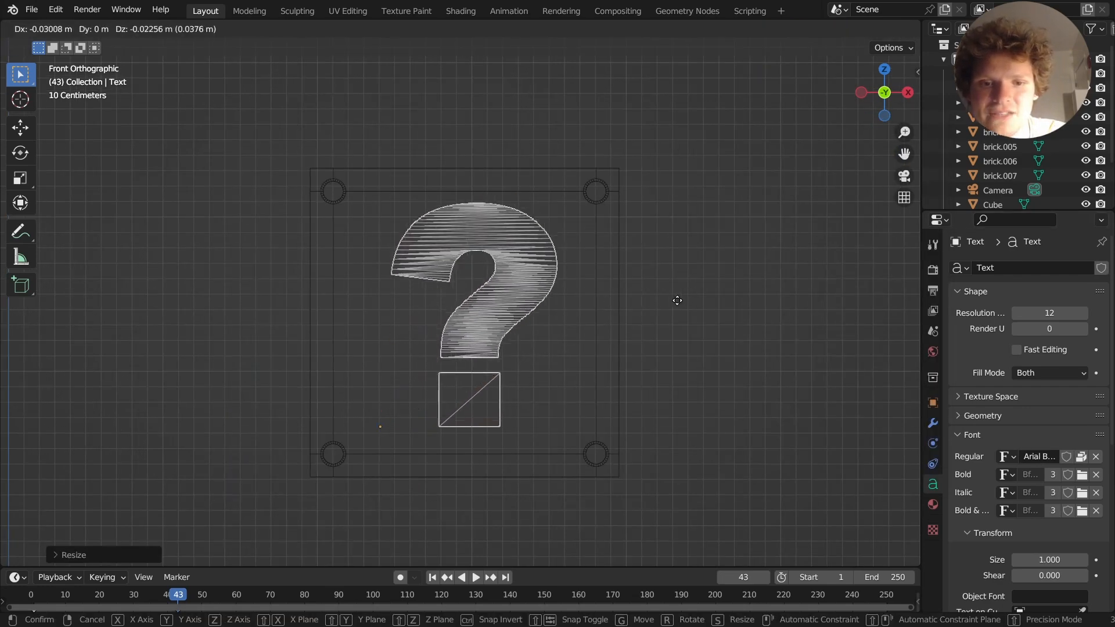
{"action": "mouse_move", "coordinate": [655, 304]}
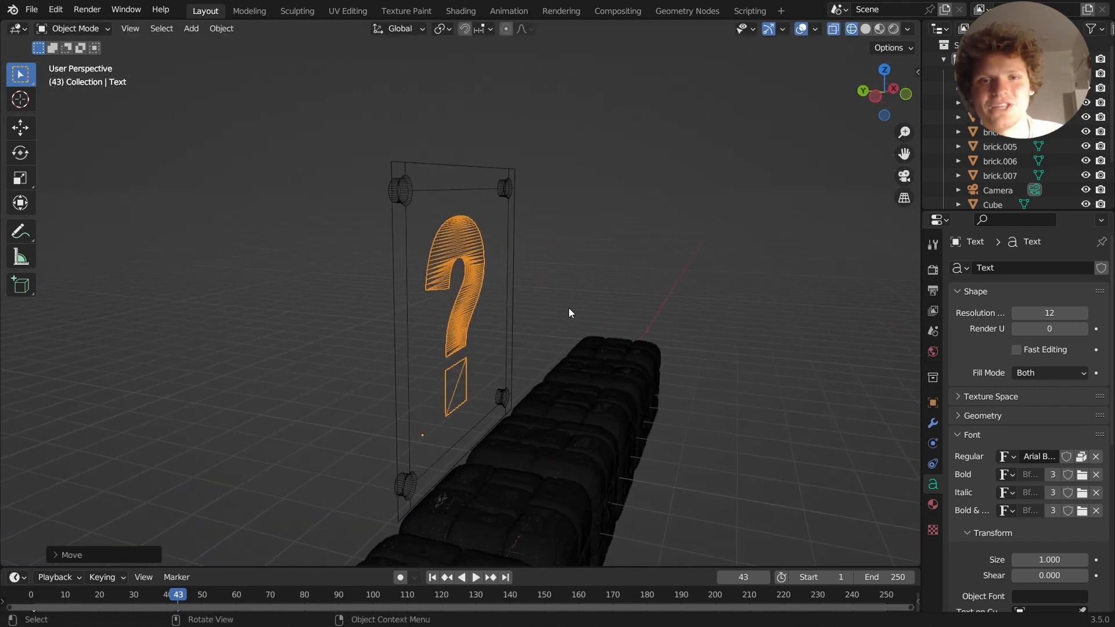
Convert the question mark to a mesh and simplify it with Limited Dissolve.
{"action": "left_click", "coordinate": [75, 29]}
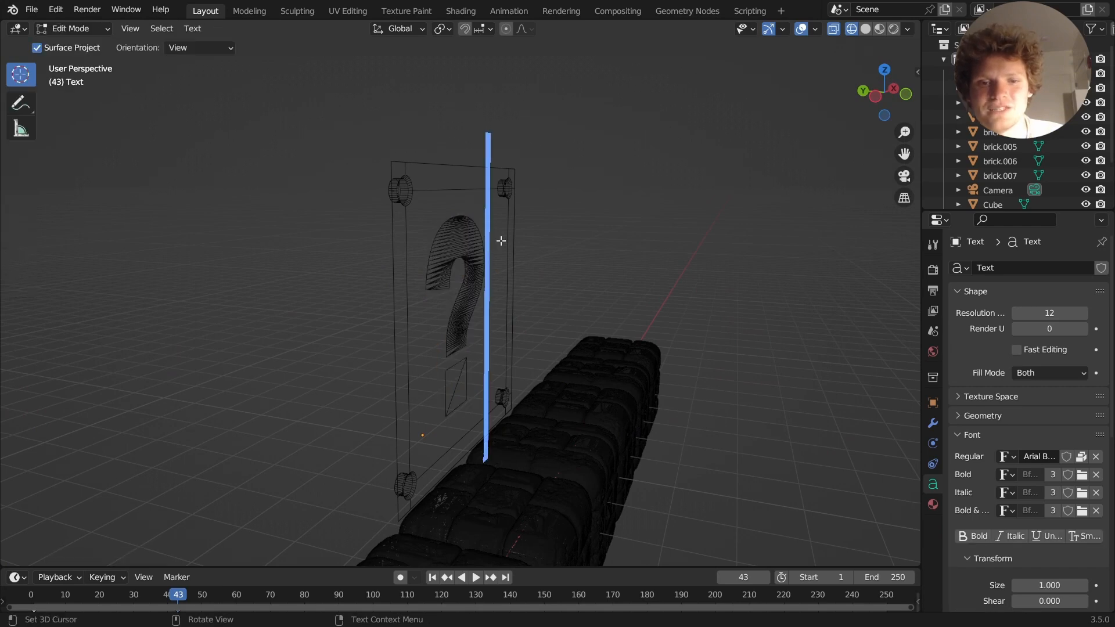
{"action": "type", "text": "conve"}
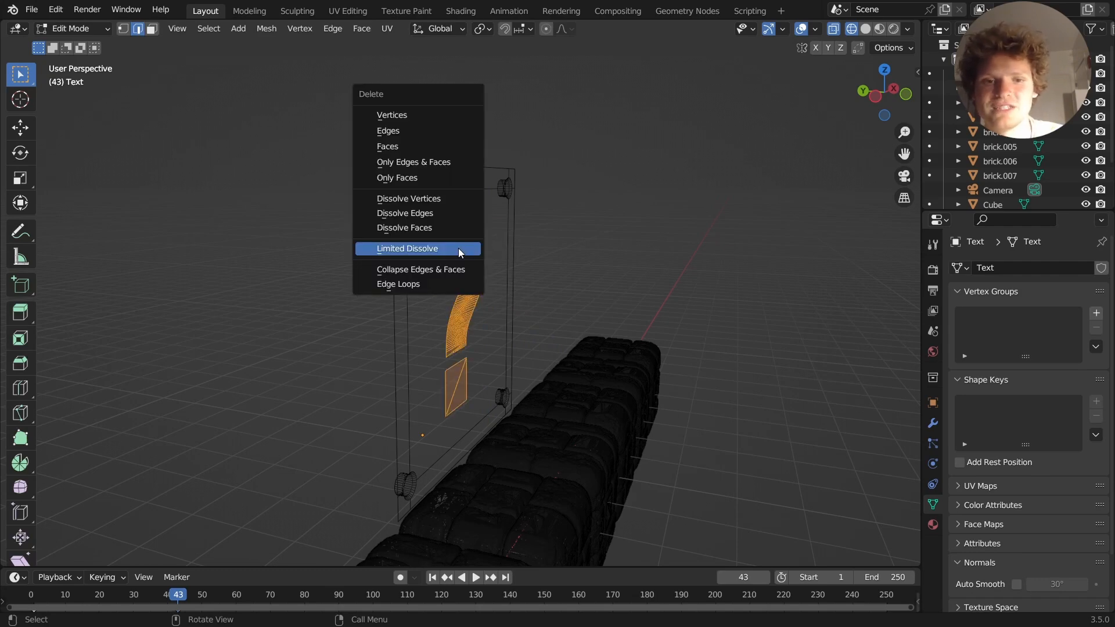
{"action": "left_click", "coordinate": [408, 248]}
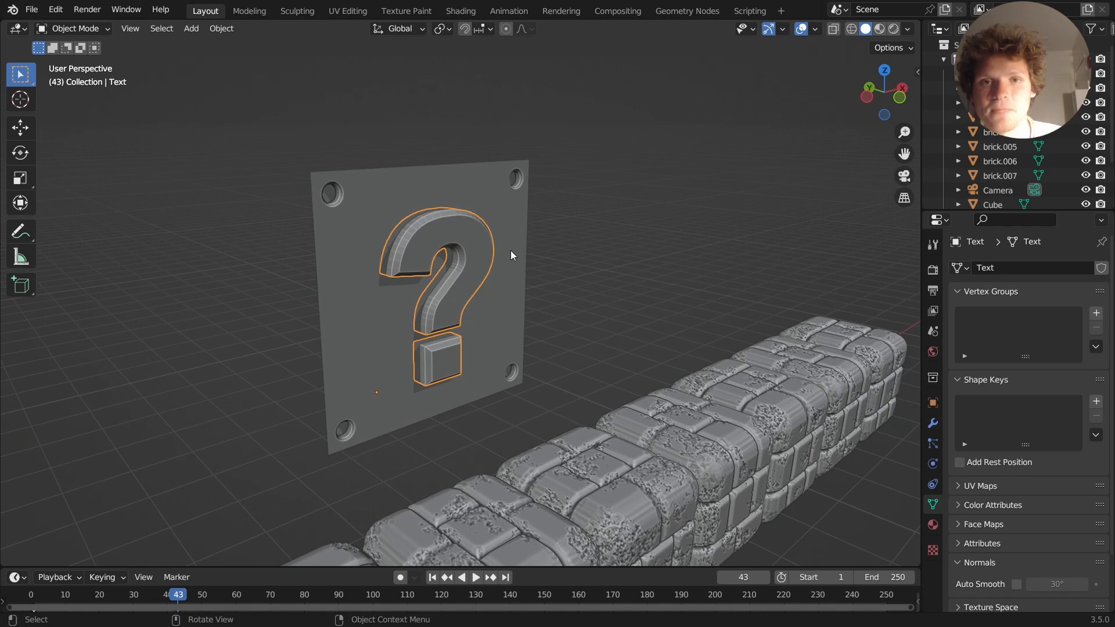
Inset a border on the panel's front face in Edit Mode, then return to Object Mode.
{"action": "key", "text": "Tab"}
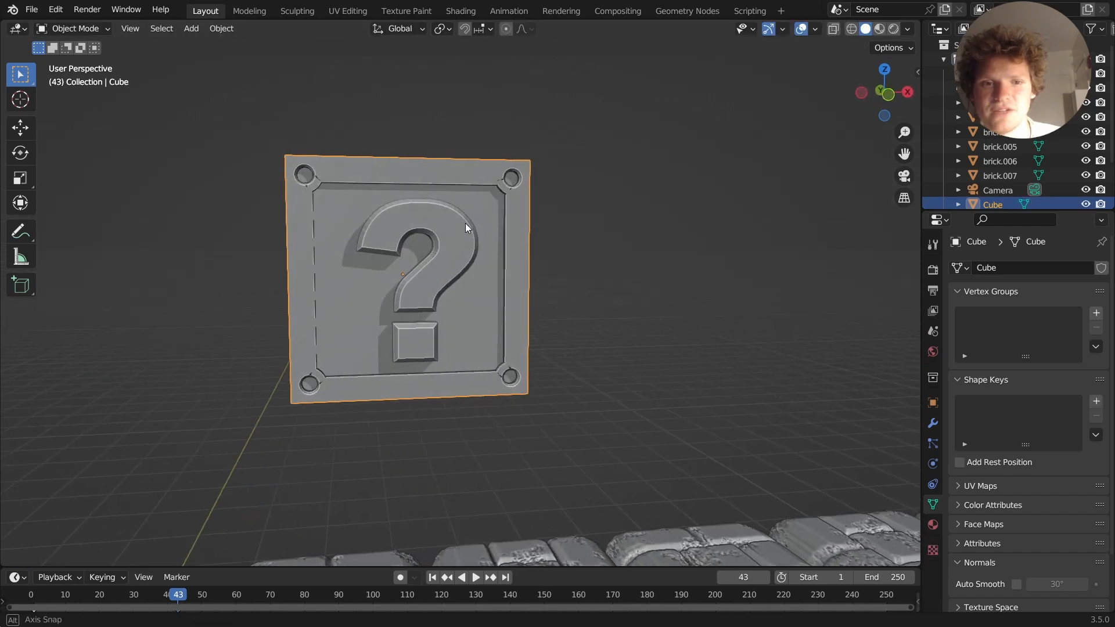
{"action": "key", "text": "Tab"}
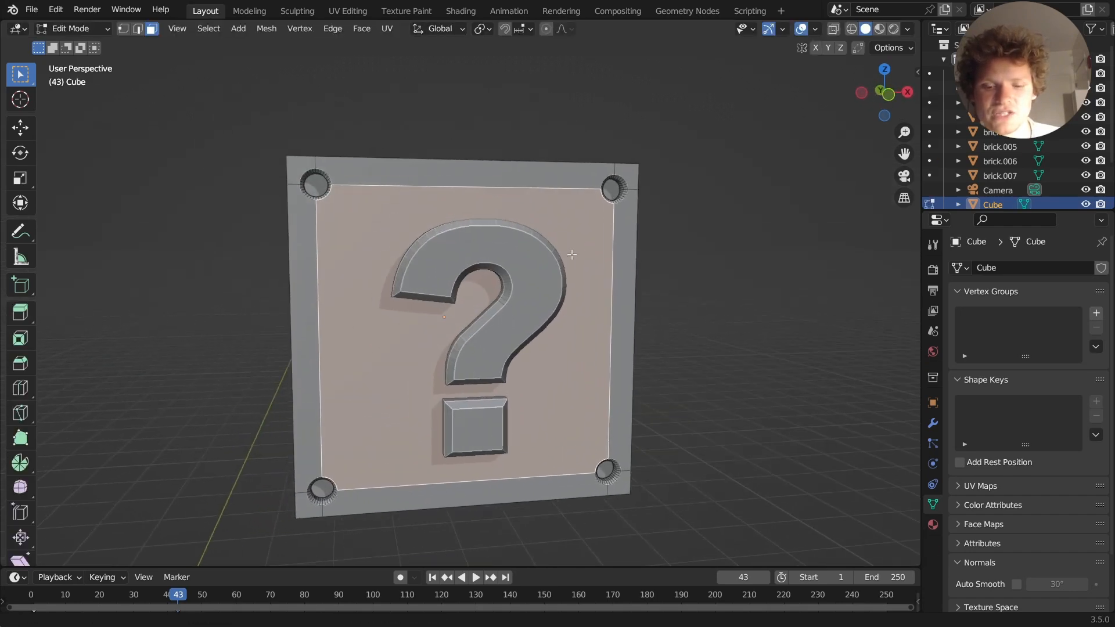
{"action": "key", "text": "i"}
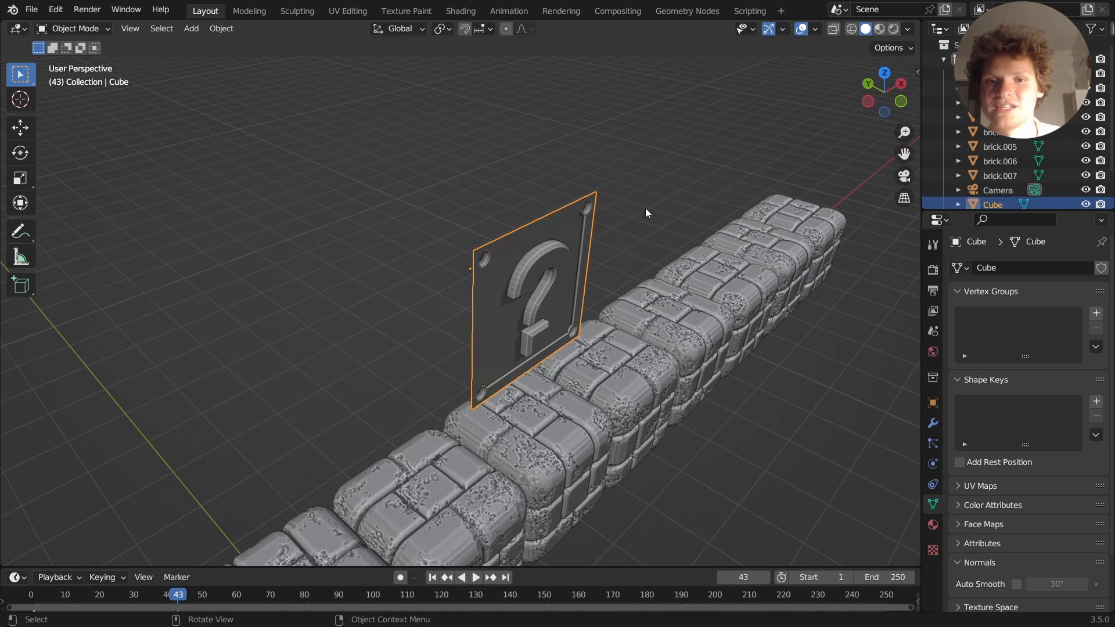
Rotate duplicated question-mark panels 90° to form the box's four walls.
{"action": "key", "text": "r"}
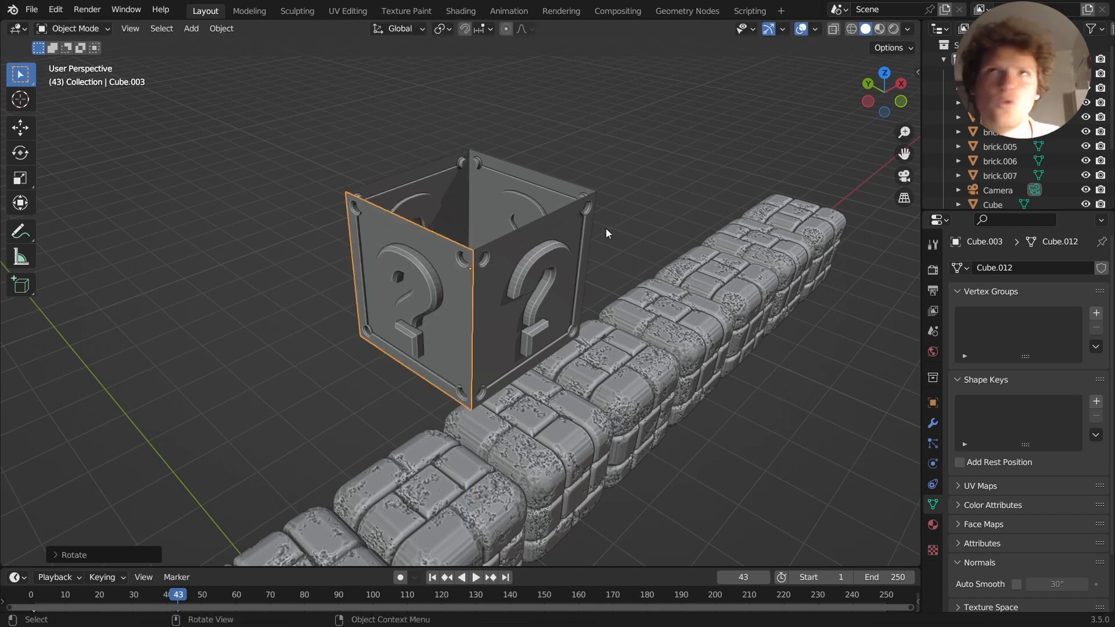
{"action": "mouse_move", "coordinate": [488, 231]}
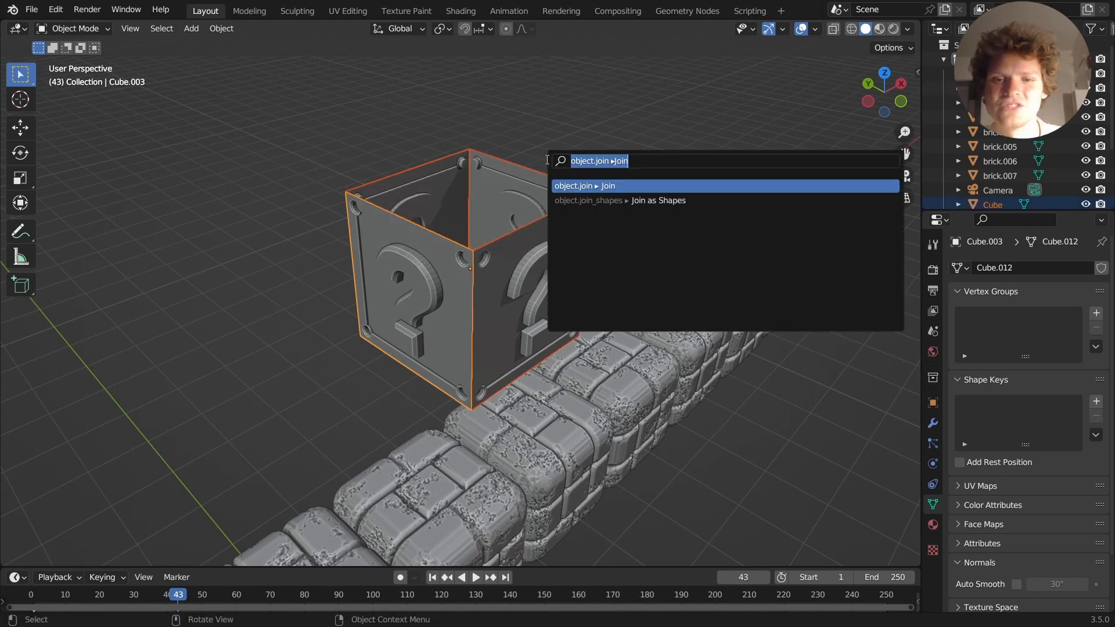
Enter Edit Mode on the joined panels to fill the top with a face.
{"action": "key", "text": "Tab"}
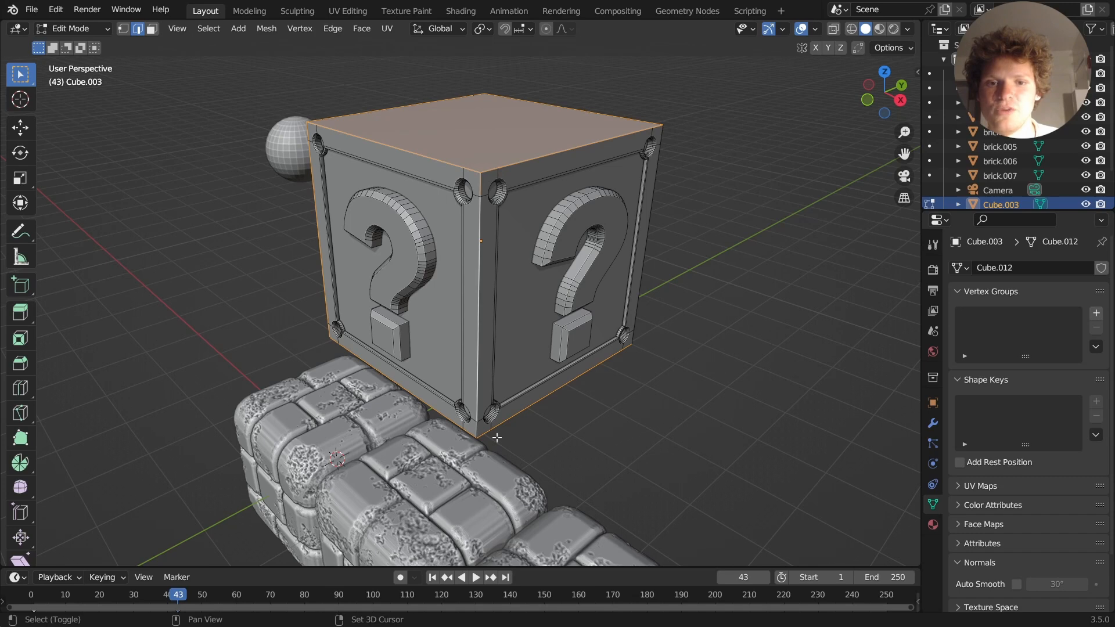
Orbit around the block, confirm the outer edge bevel, and return to Object Mode.
{"action": "left_click_drag", "start_coordinate": [498, 285], "coordinate": [370, 249]}
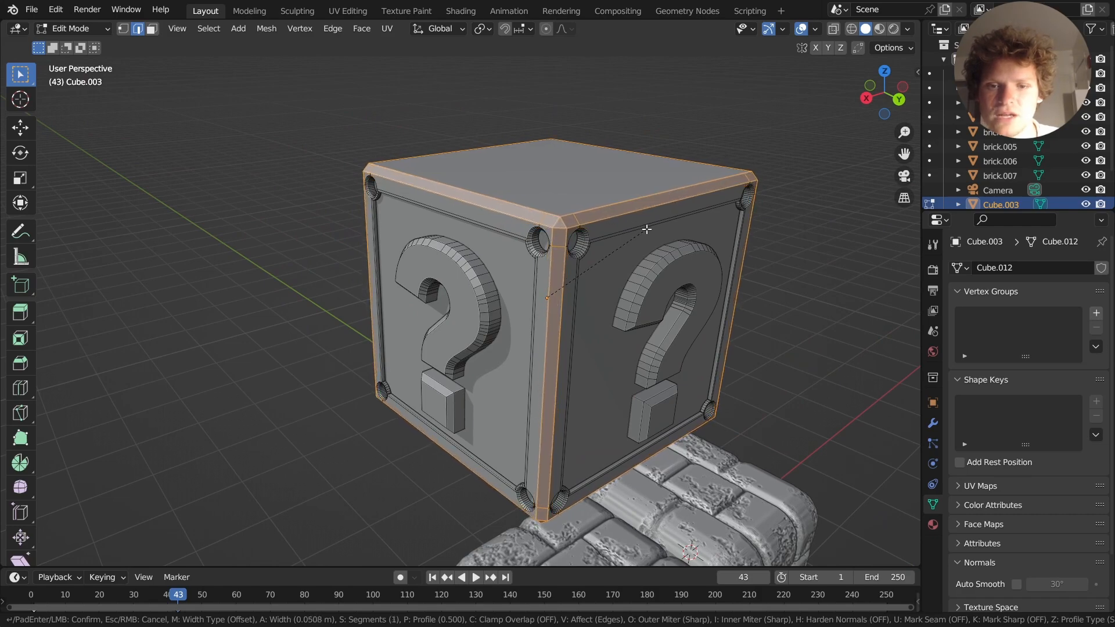
{"action": "key", "text": "Tab"}
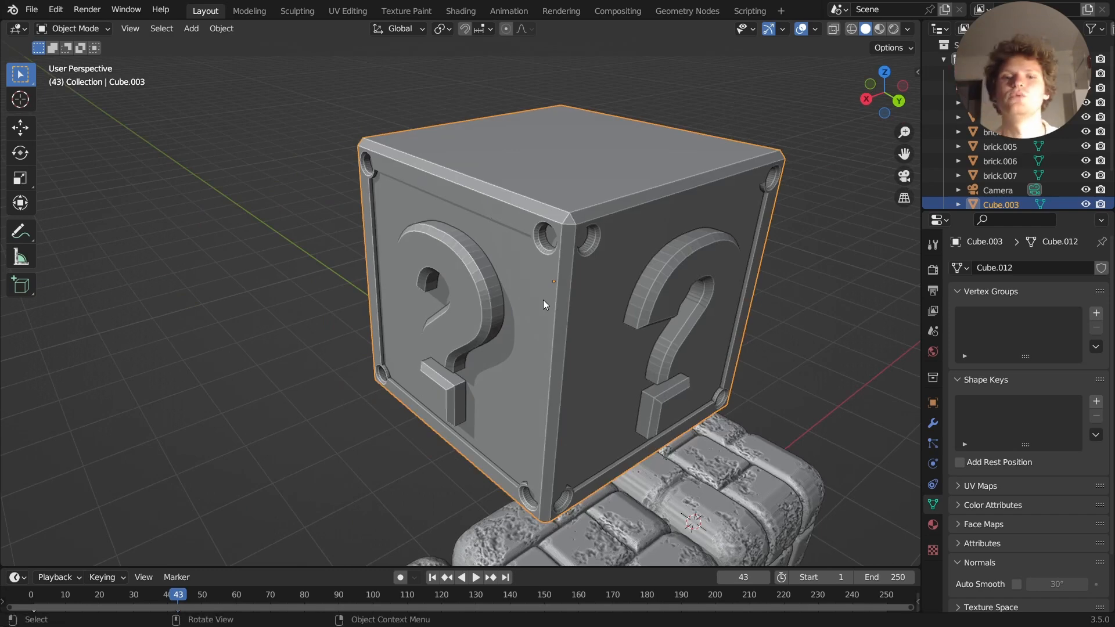
Inspect the block's bottom face in Edit Mode, save as Mario.blend, and switch to Rendered shading.
{"action": "key", "text": "Tab"}
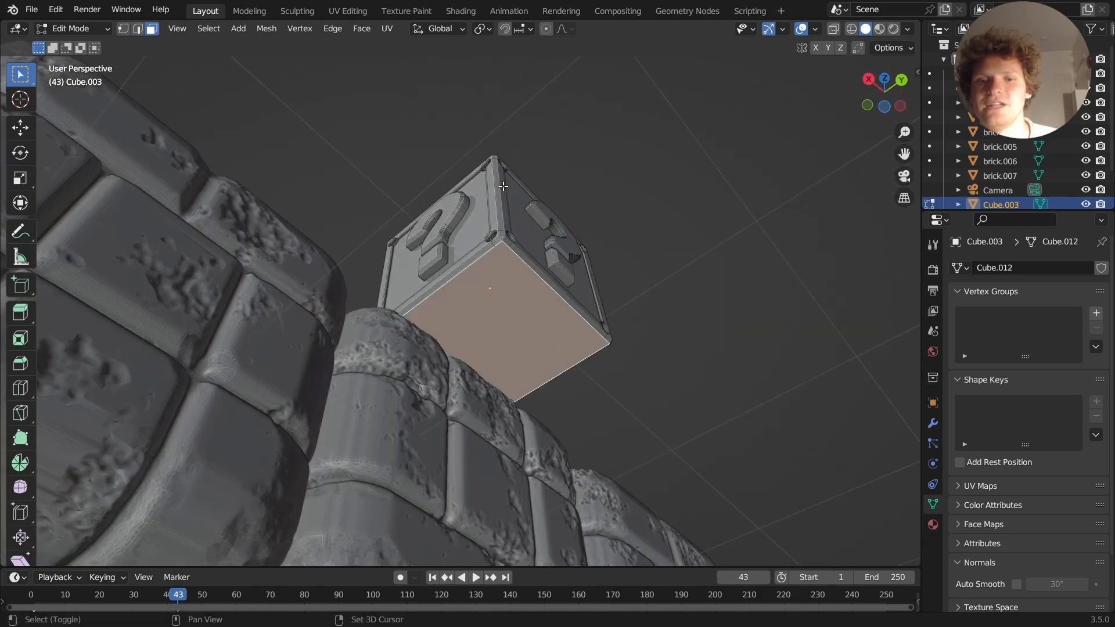
{"action": "key", "text": "i"}
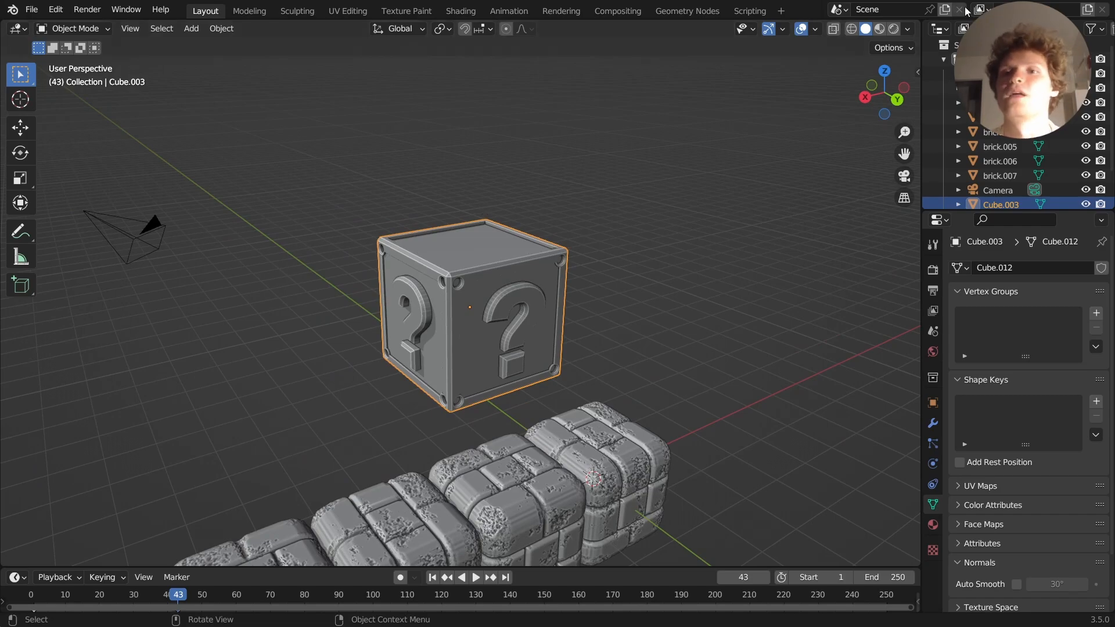
{"action": "left_click", "coordinate": [880, 28]}
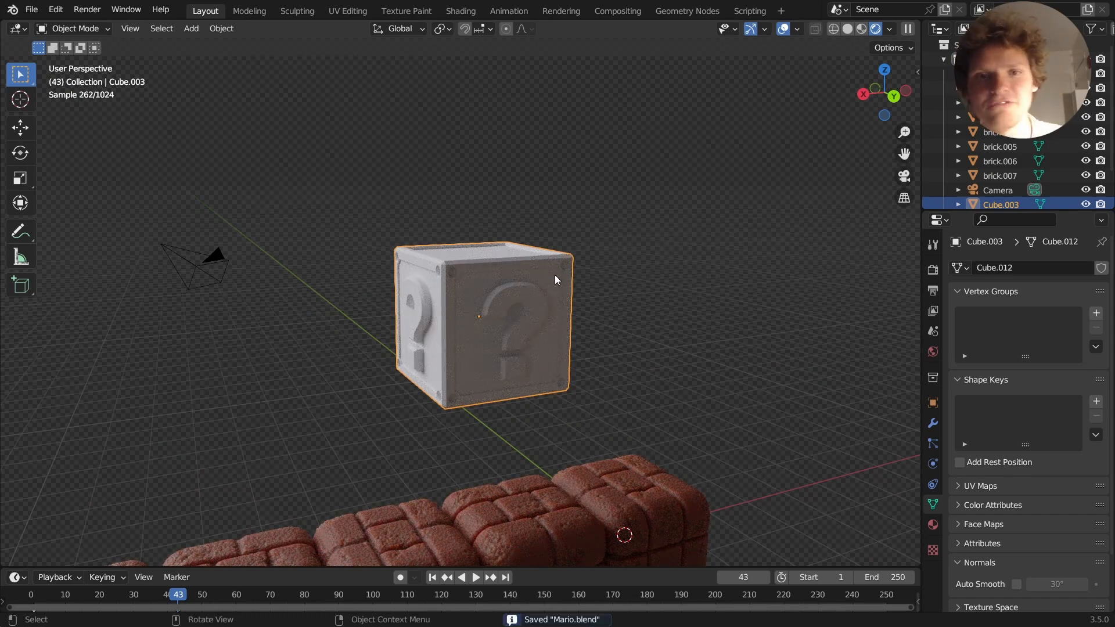
In the Shading workspace, purge the unused old materials and create a new default block material.
{"action": "left_click", "coordinate": [460, 10]}
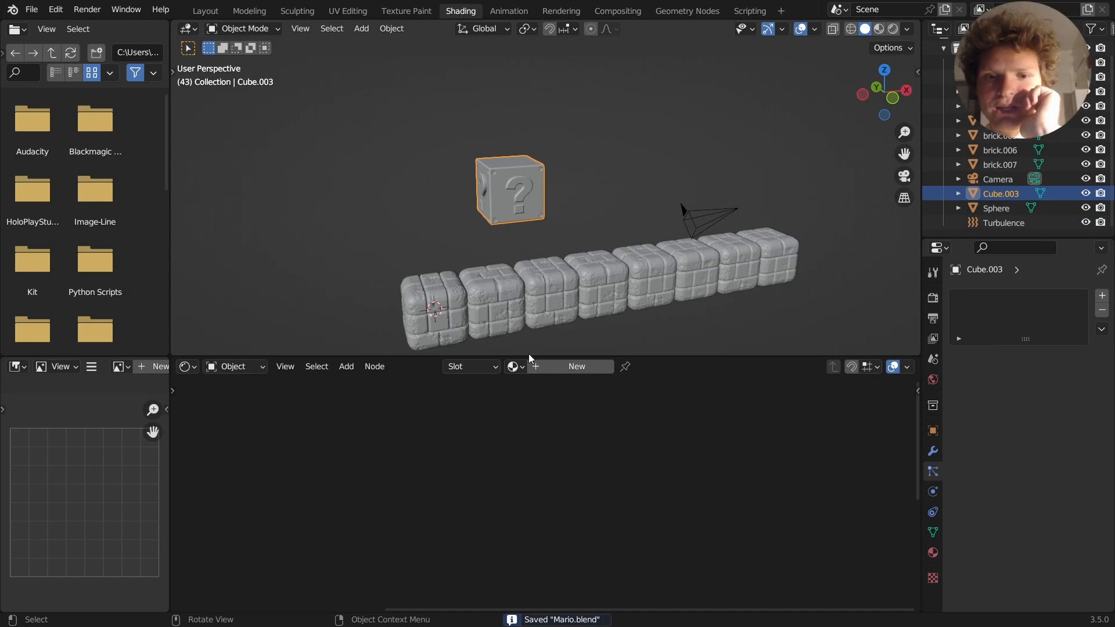
{"action": "left_click", "coordinate": [514, 366]}
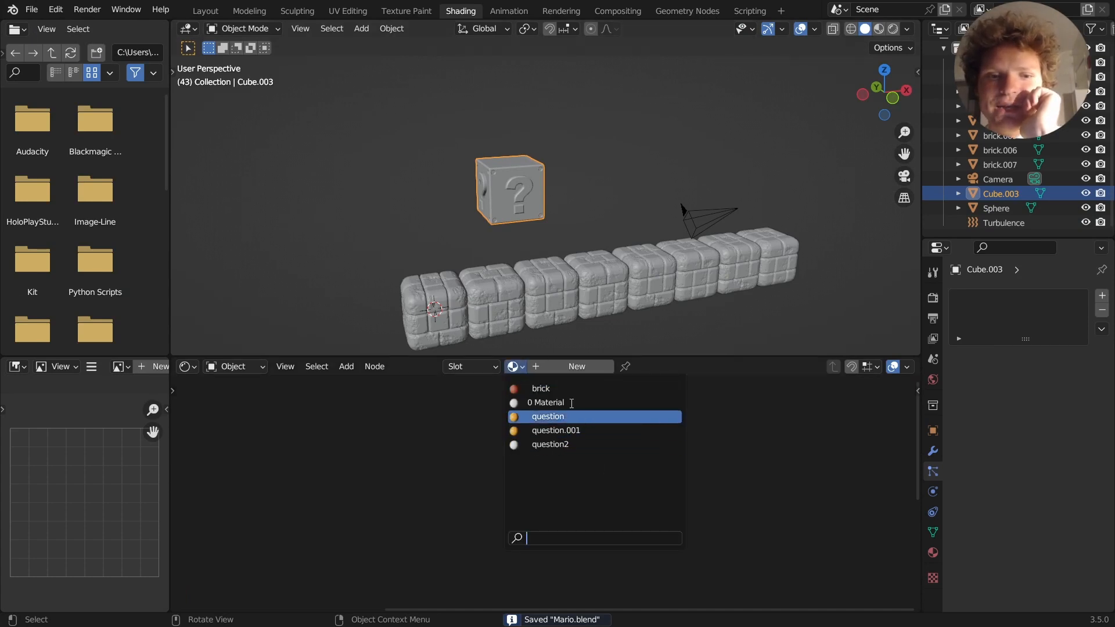
{"action": "left_click", "coordinate": [31, 9]}
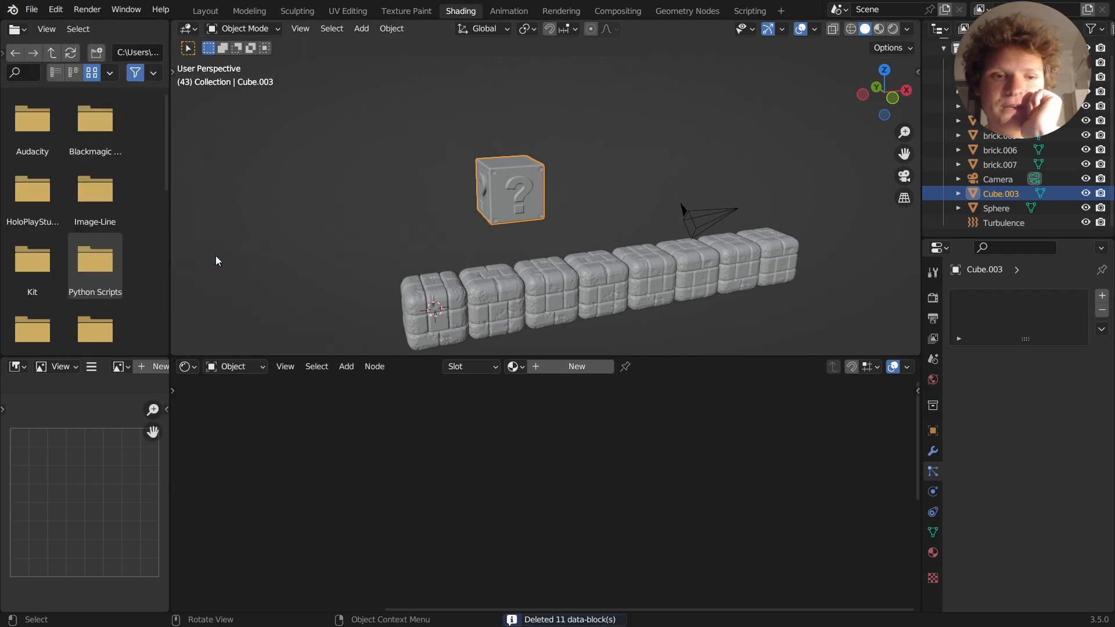
{"action": "left_click", "coordinate": [515, 366]}
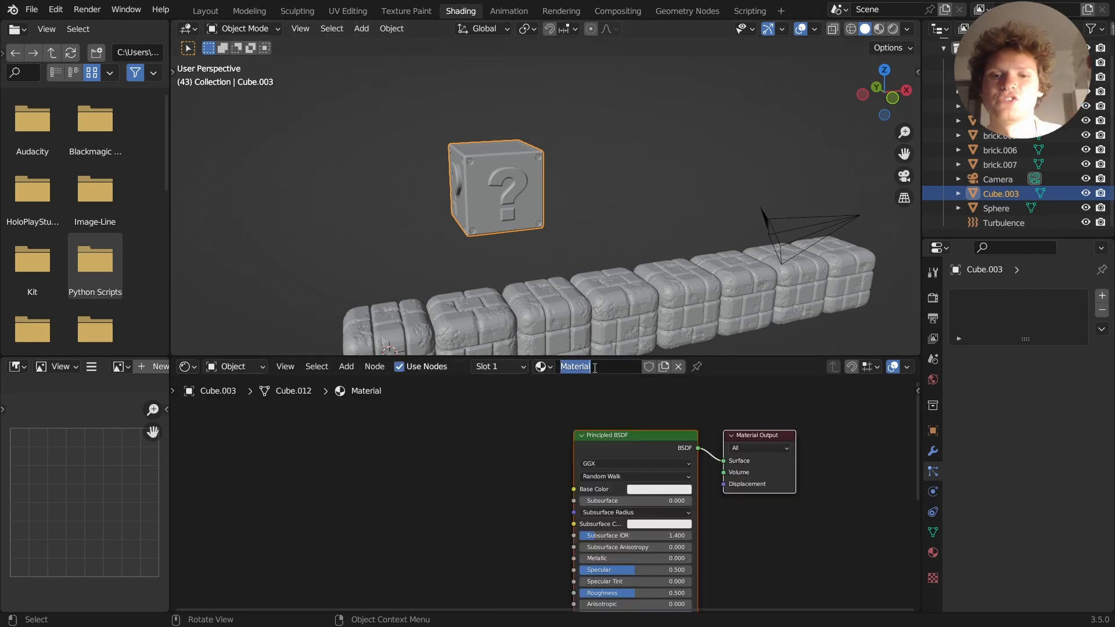
Rename the block material 'yellowblock' and set its Base Color to orange-yellow.
{"action": "type", "text": "yellowblock"}
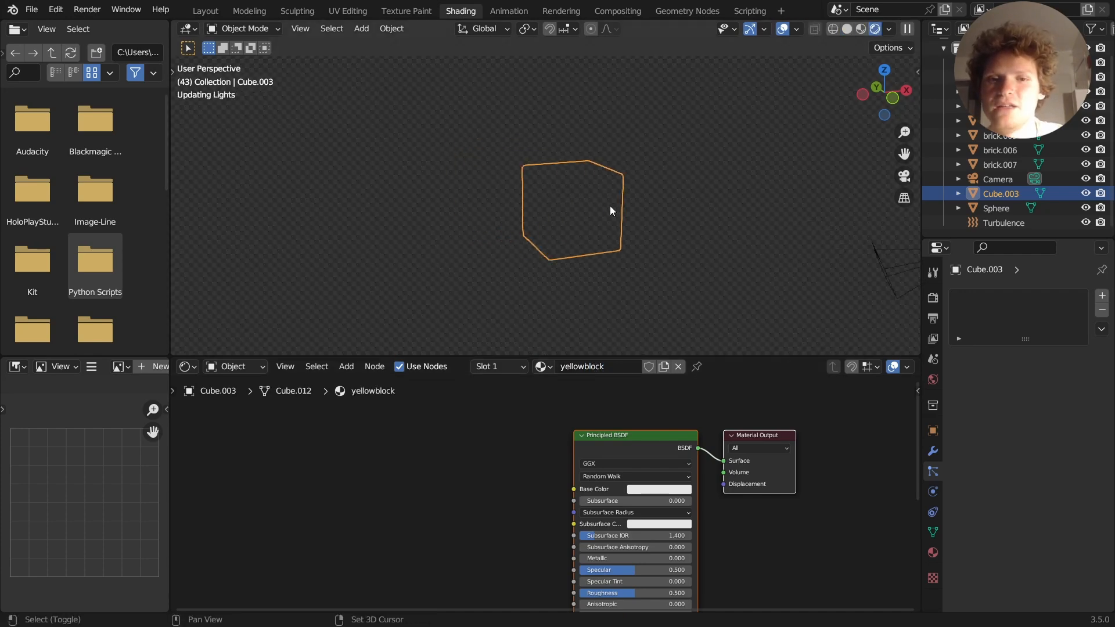
{"action": "left_click", "coordinate": [658, 489]}
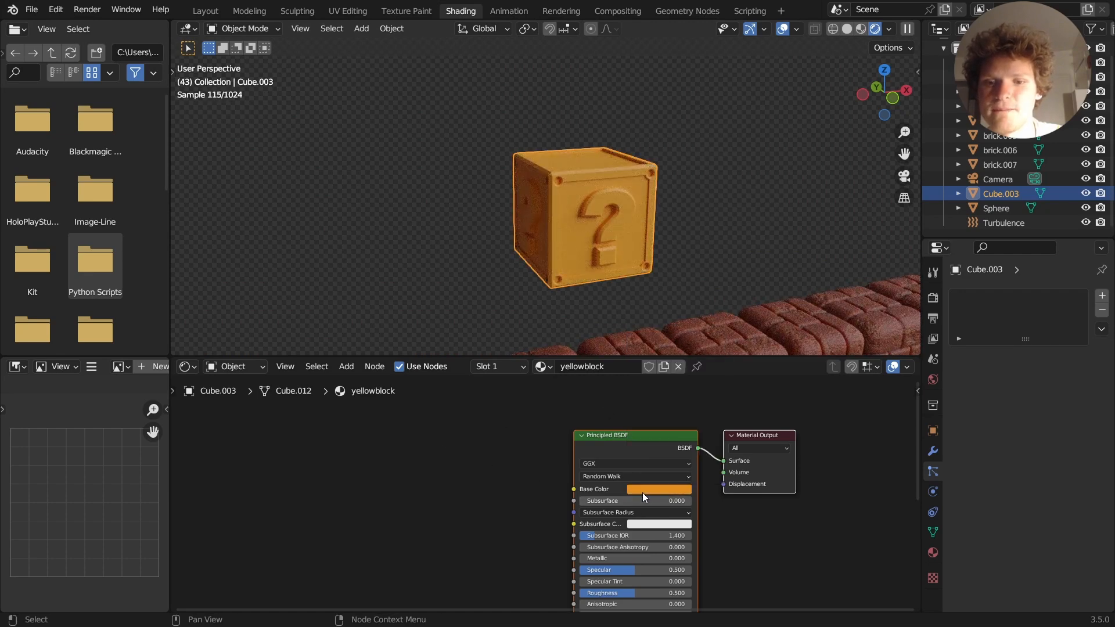
{"action": "left_click", "coordinate": [658, 488]}
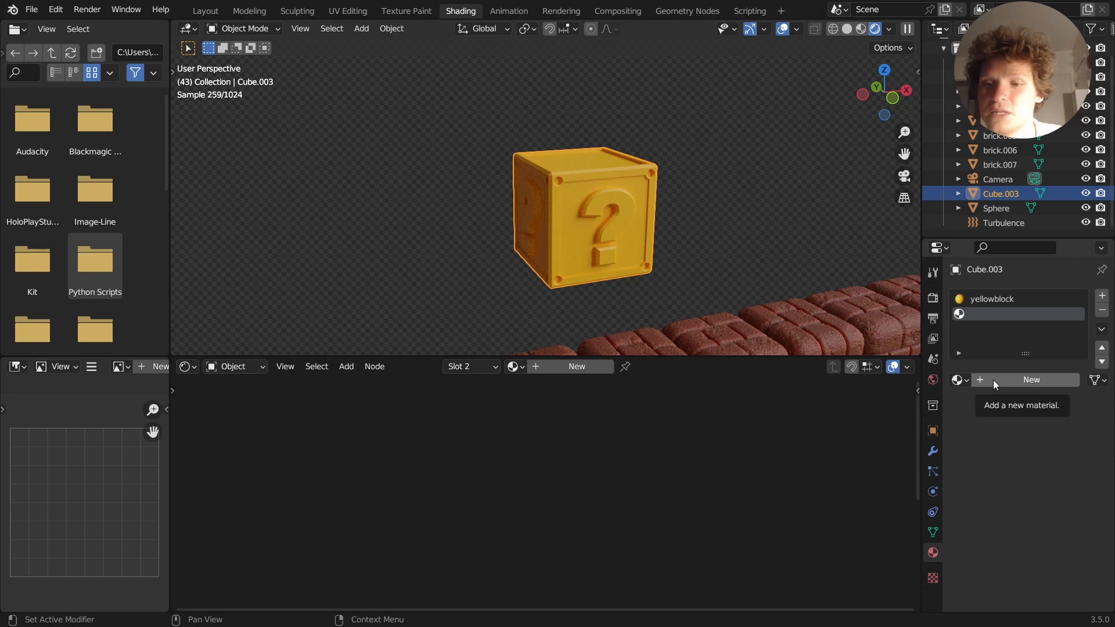
Create a 'whitequestionmark' material and assign it to the linked question-mark faces.
{"action": "type", "text": "wh"}
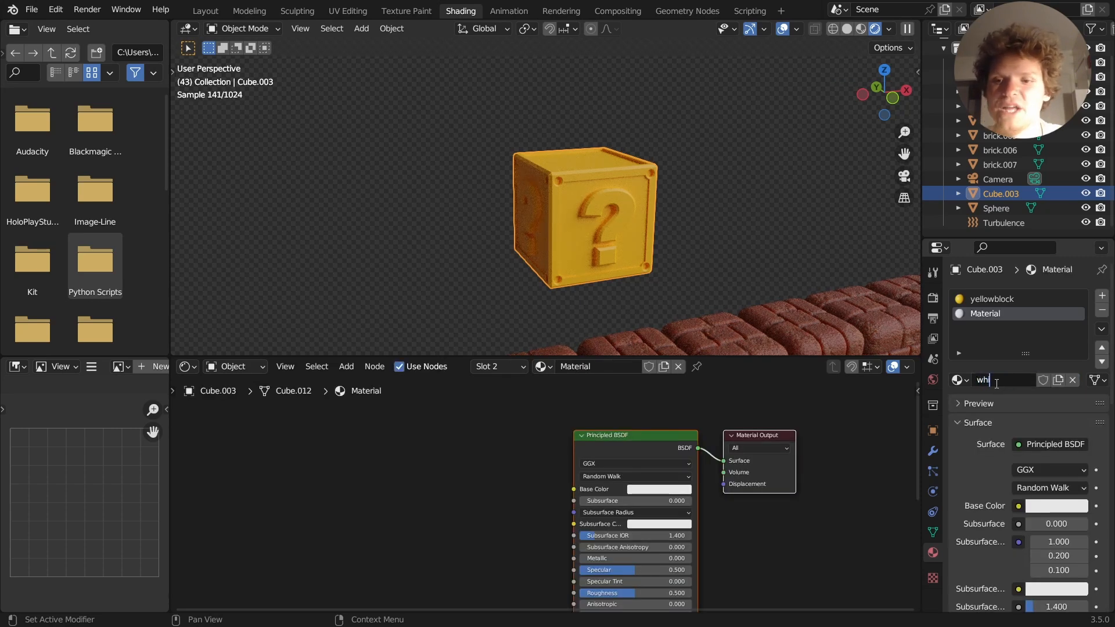
{"action": "type", "text": "equestionmark"}
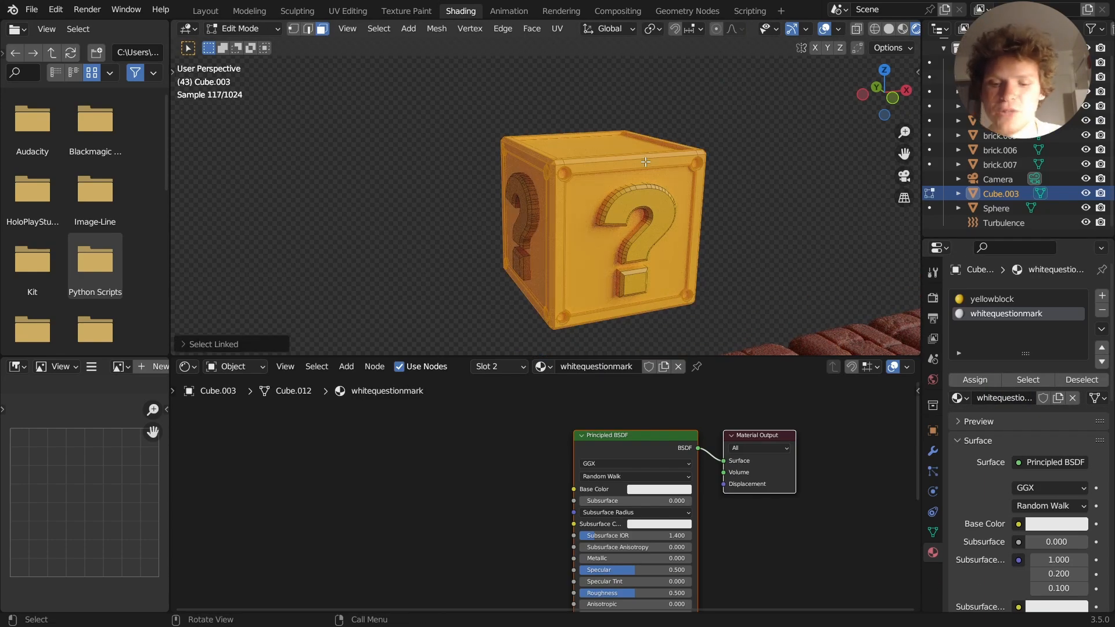
{"action": "left_click", "coordinate": [975, 379]}
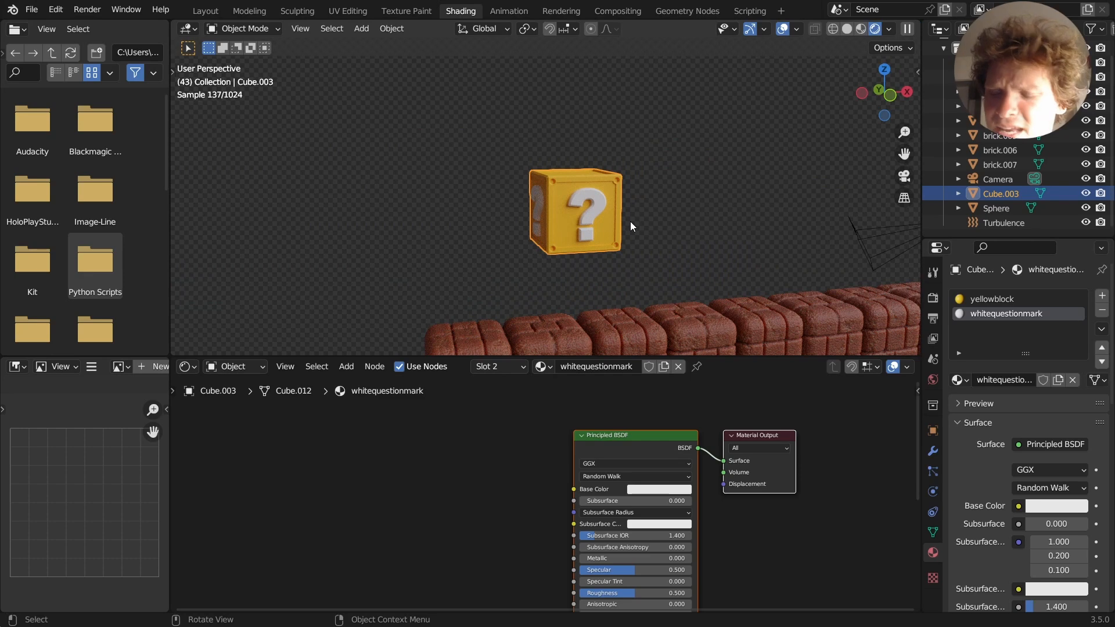
Select the yellowblock slot and add a Fresnel node feeding a ColorRamp into emission.
{"action": "left_click", "coordinate": [992, 299]}
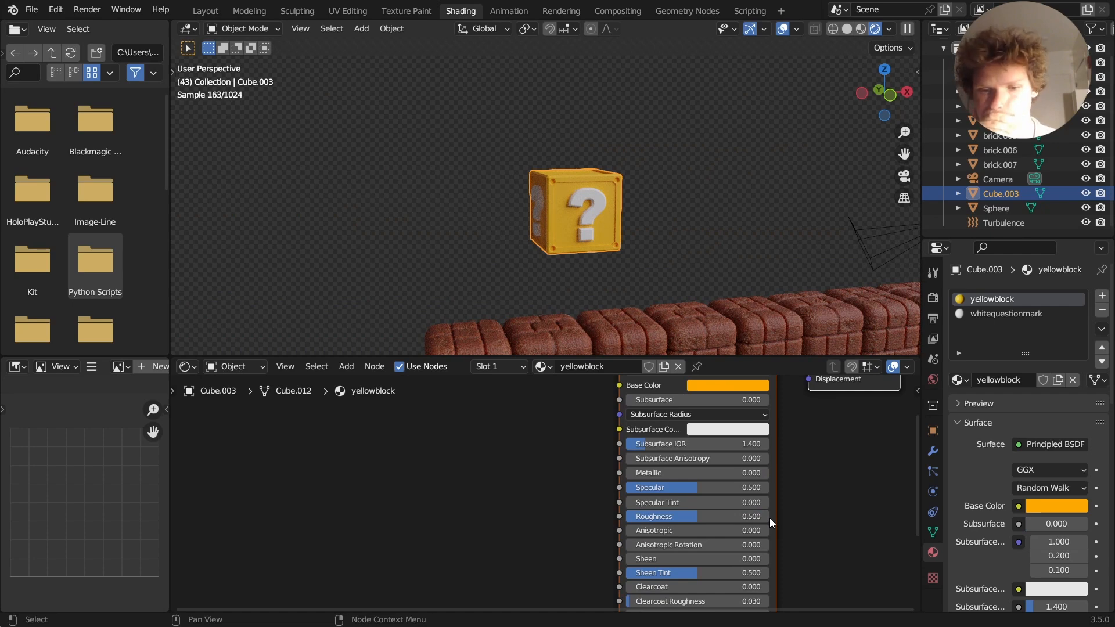
{"action": "scroll", "scroll_direction": "down", "scroll_amount": 3}
{"action": "type", "text": "f"}
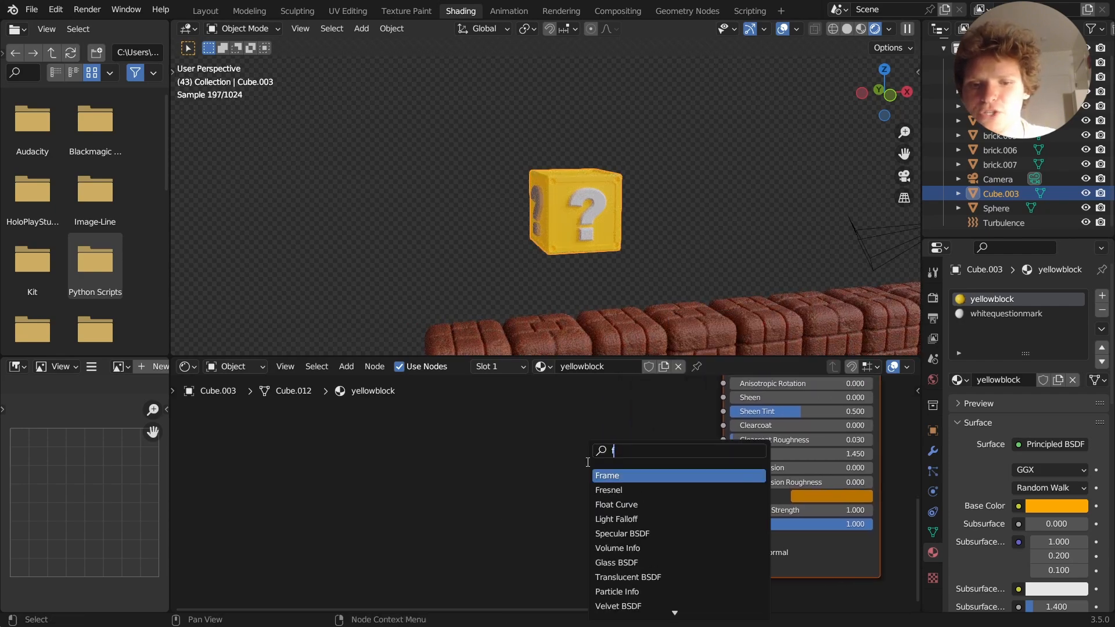
{"action": "left_click", "coordinate": [609, 490]}
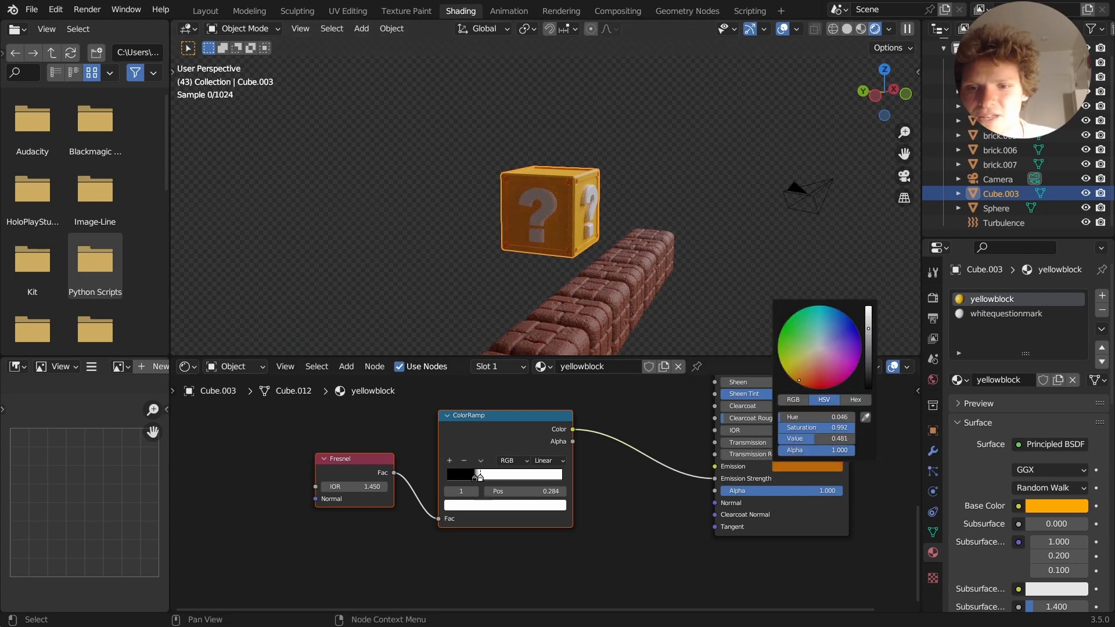
Finish picking the orange glow colour on the yellowblock ColorRamp.
{"action": "left_click", "coordinate": [825, 362]}
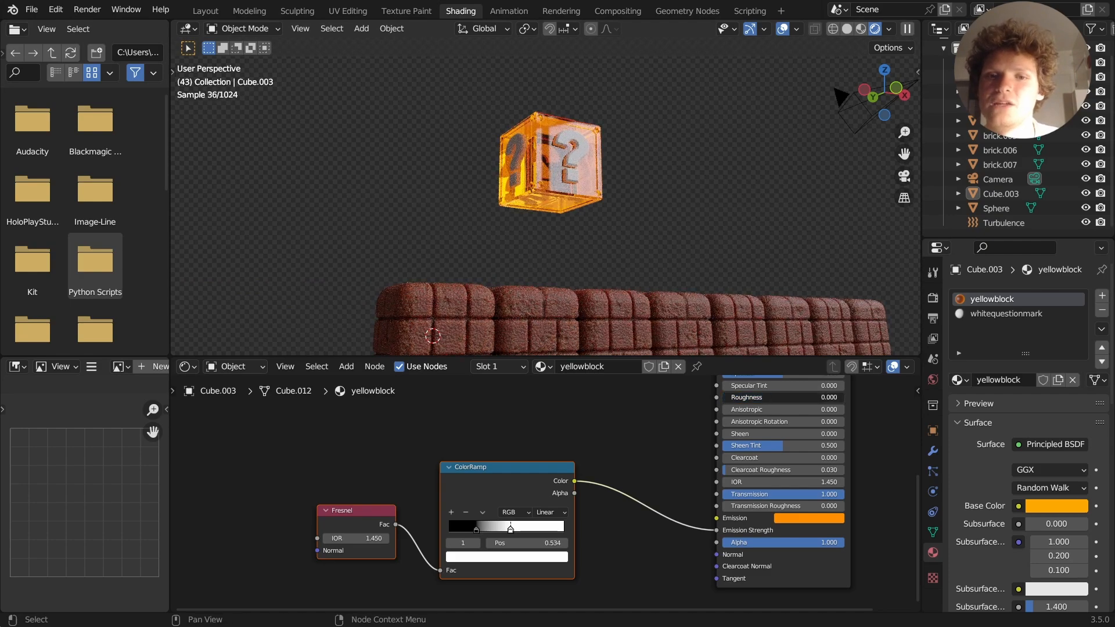
{"action": "mouse_move", "coordinate": [747, 397]}
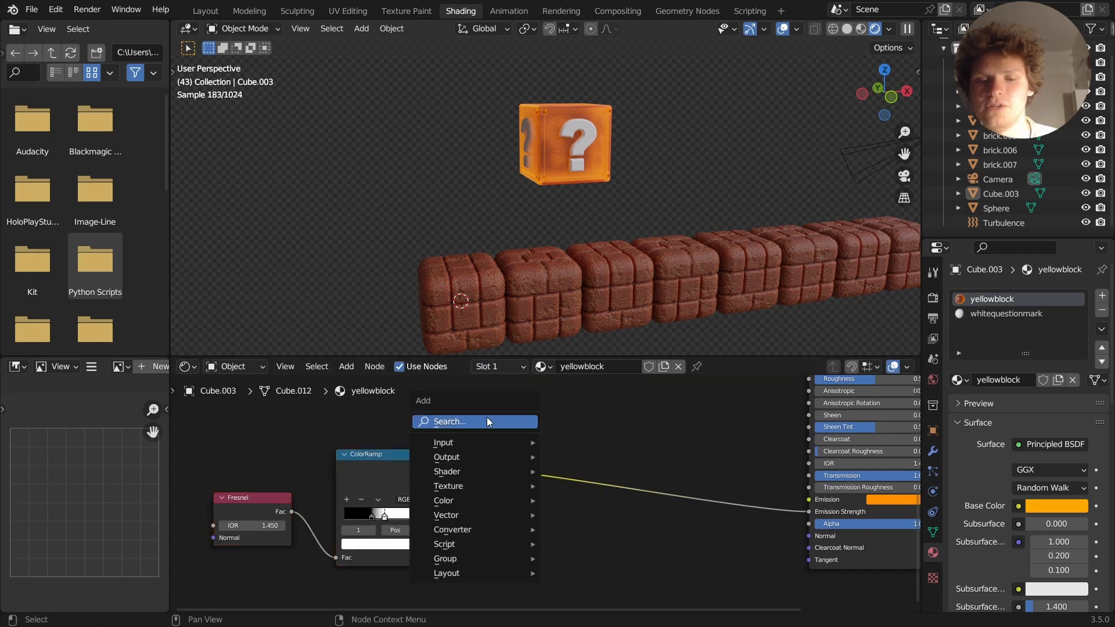
Insert a Math node set to Multiply by 3 before Emission Strength, then move the block vertically.
{"action": "type", "text": "maath"}
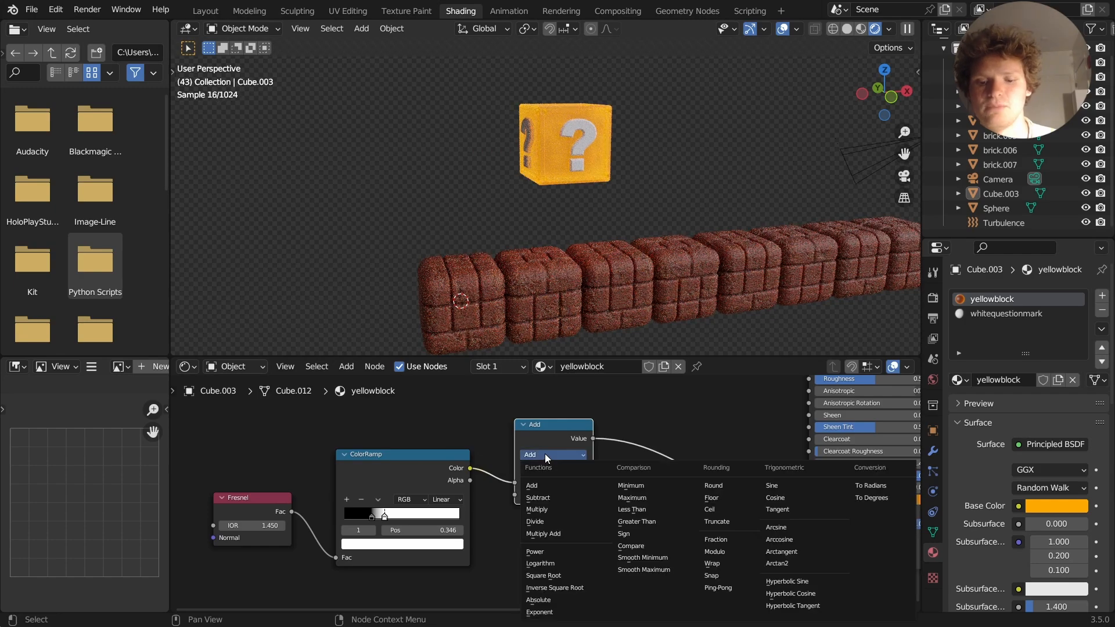
{"action": "left_click", "coordinate": [537, 510]}
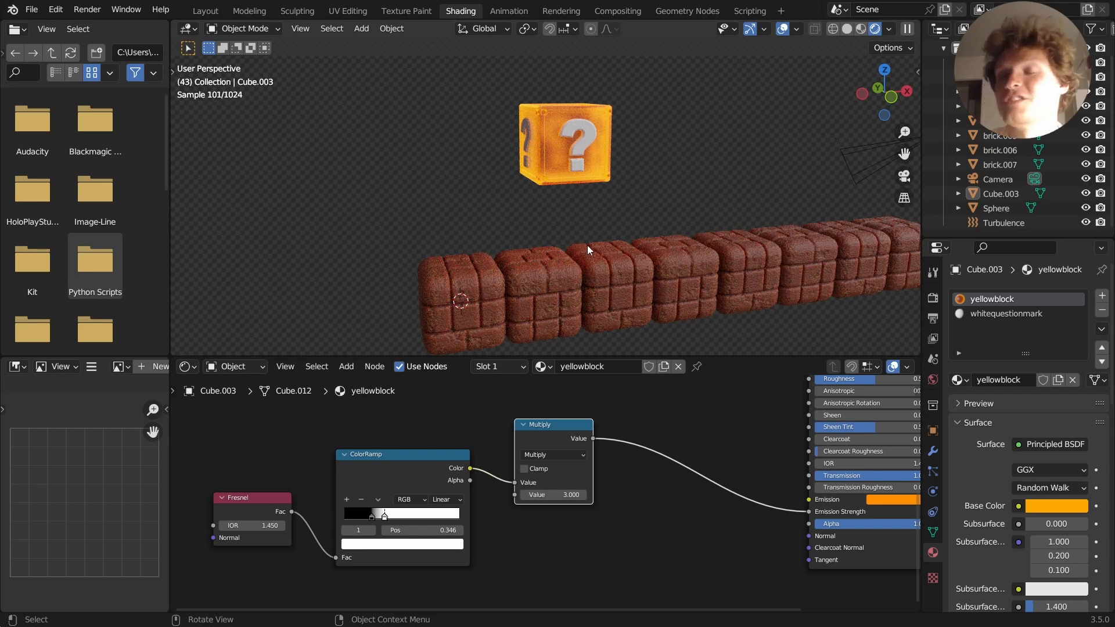
{"action": "mouse_move", "coordinate": [614, 267]}
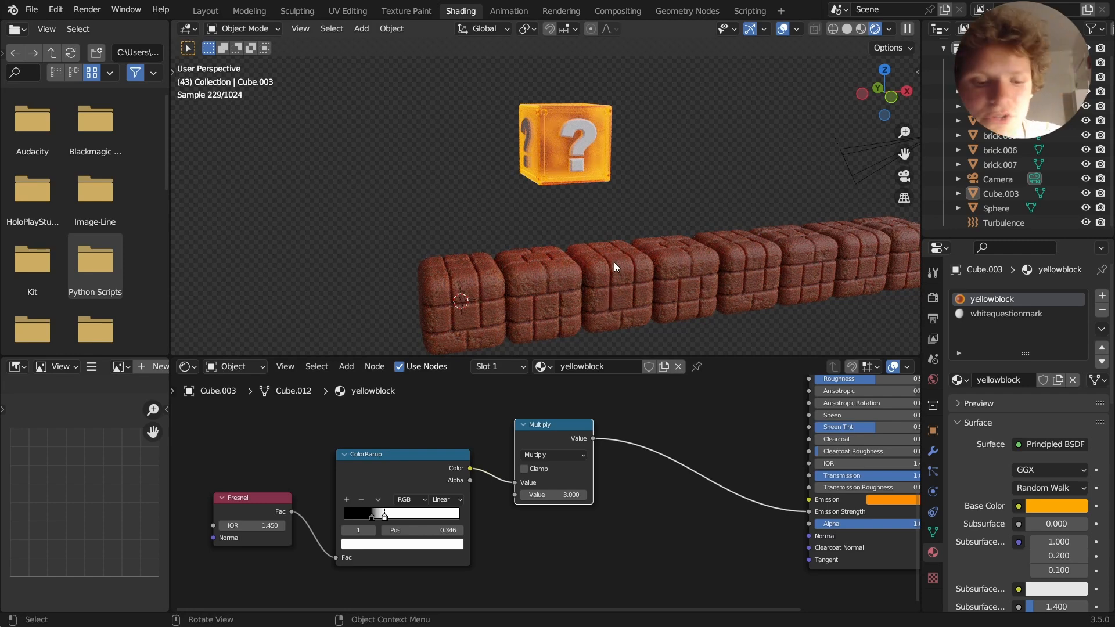
{"action": "key", "text": "r"}
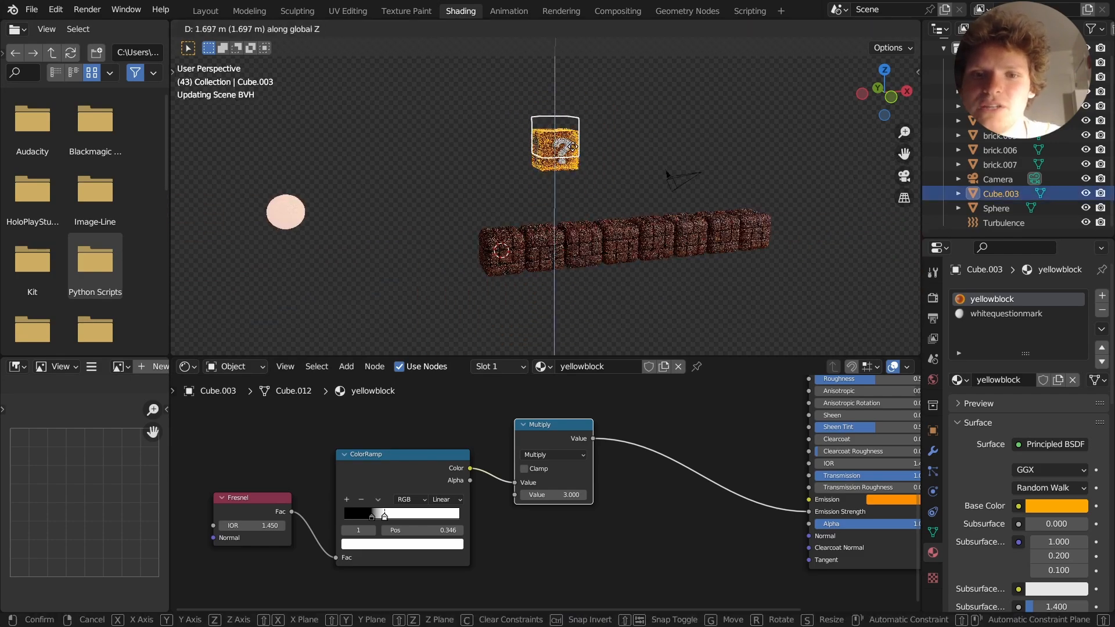
{"action": "left_click", "coordinate": [605, 189]}
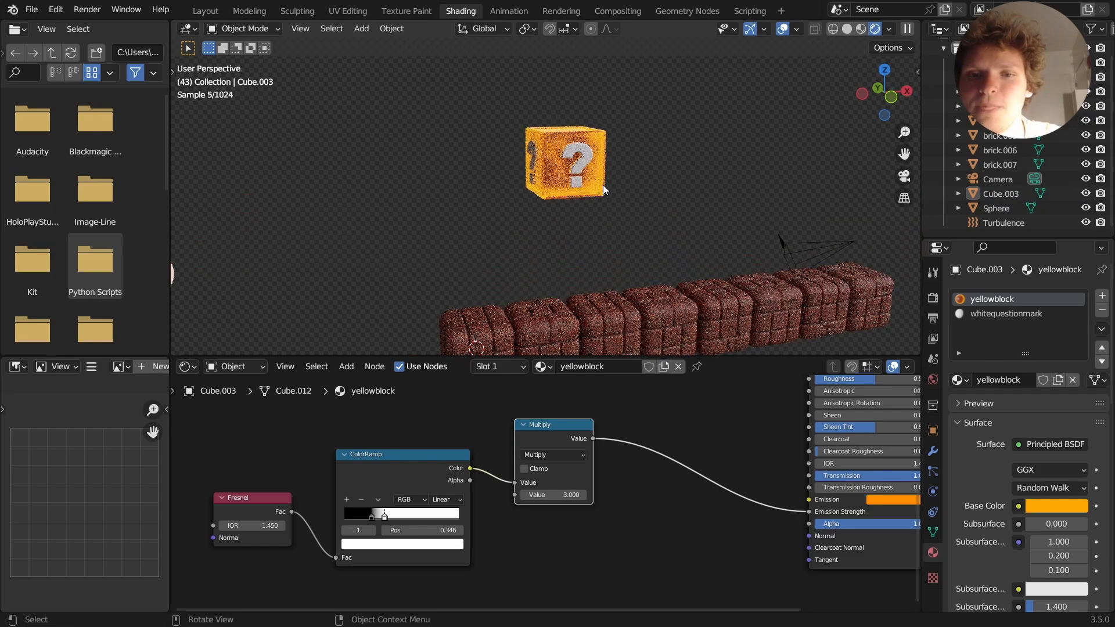
{"action": "mouse_move", "coordinate": [713, 215]}
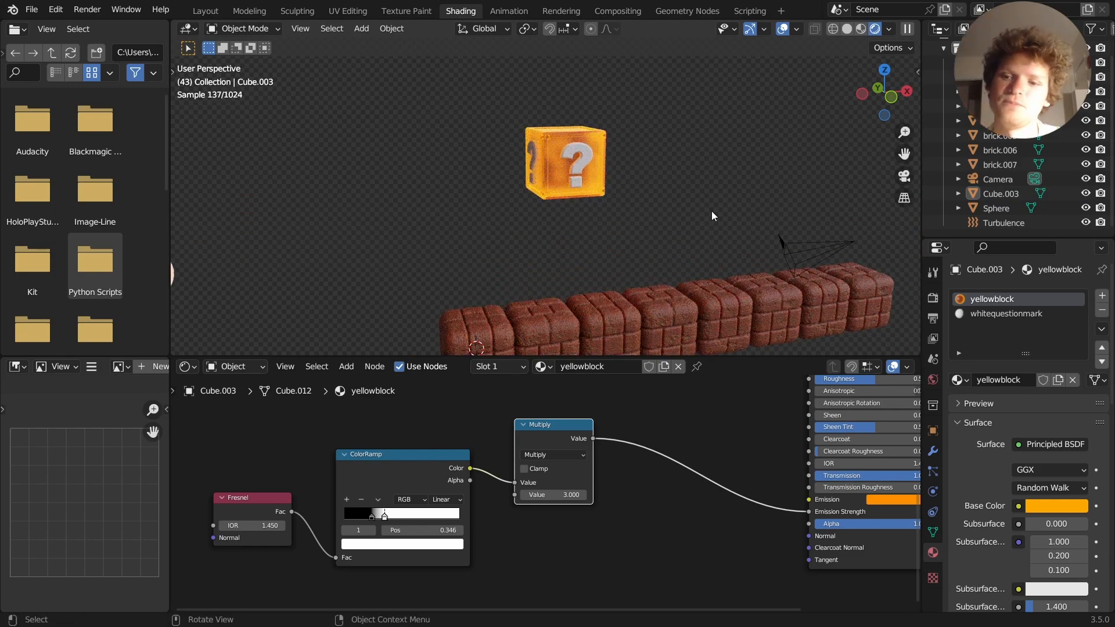
{"action": "mouse_move", "coordinate": [932, 488]}
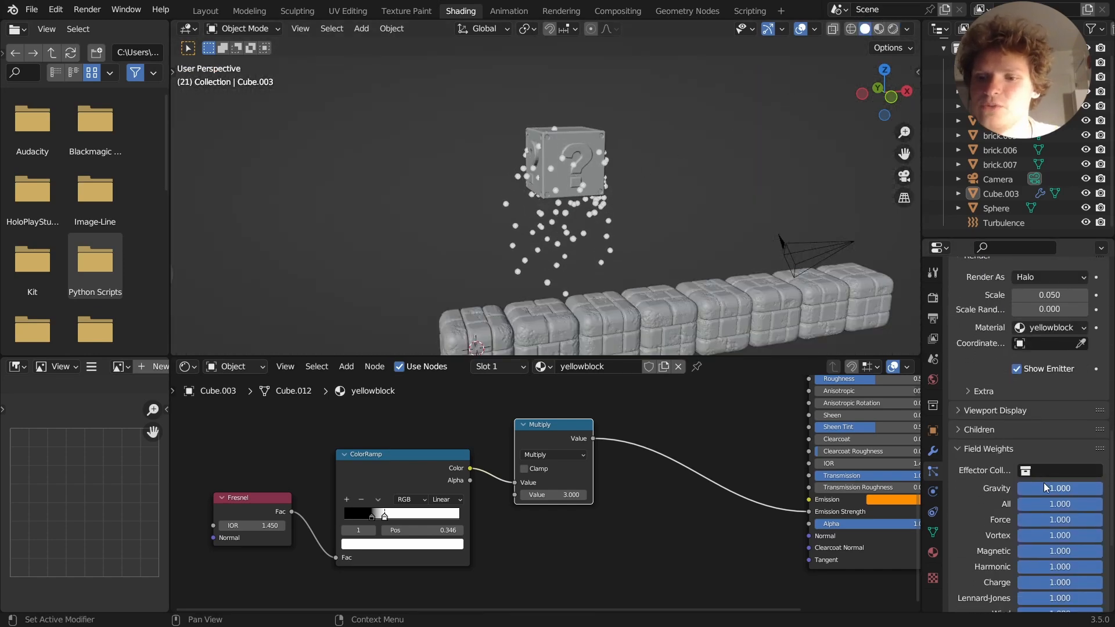
Set particle gravity weight to 0 and Velocity Randomize to 0.5, then deselect the block.
{"action": "left_click", "coordinate": [1059, 488]}
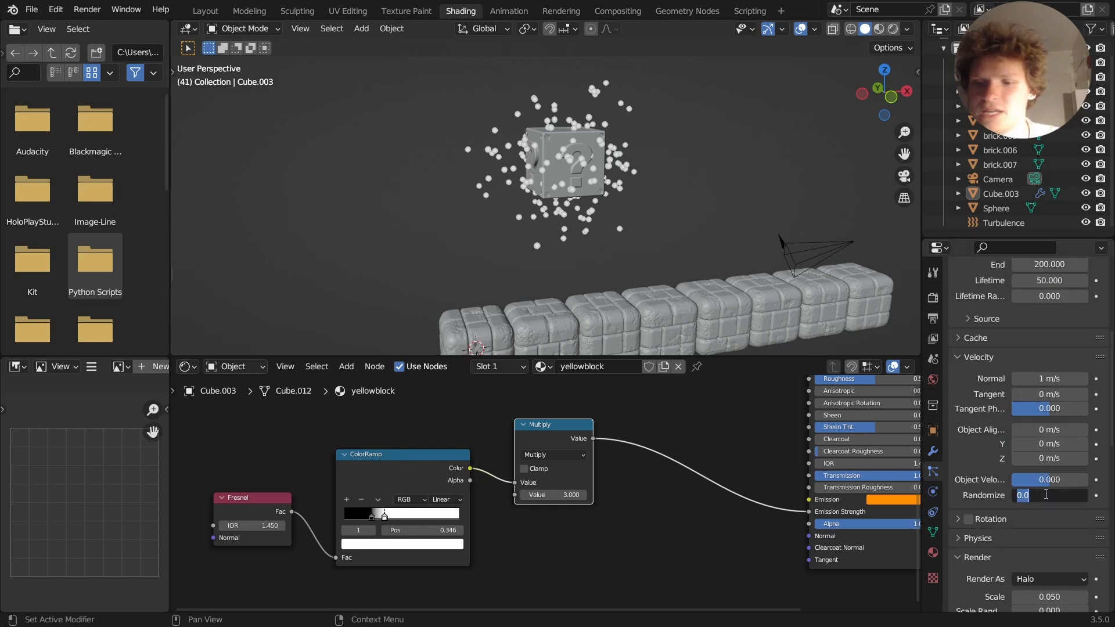
{"action": "key", "text": "space"}
{"action": "type", "text": "0.500"}
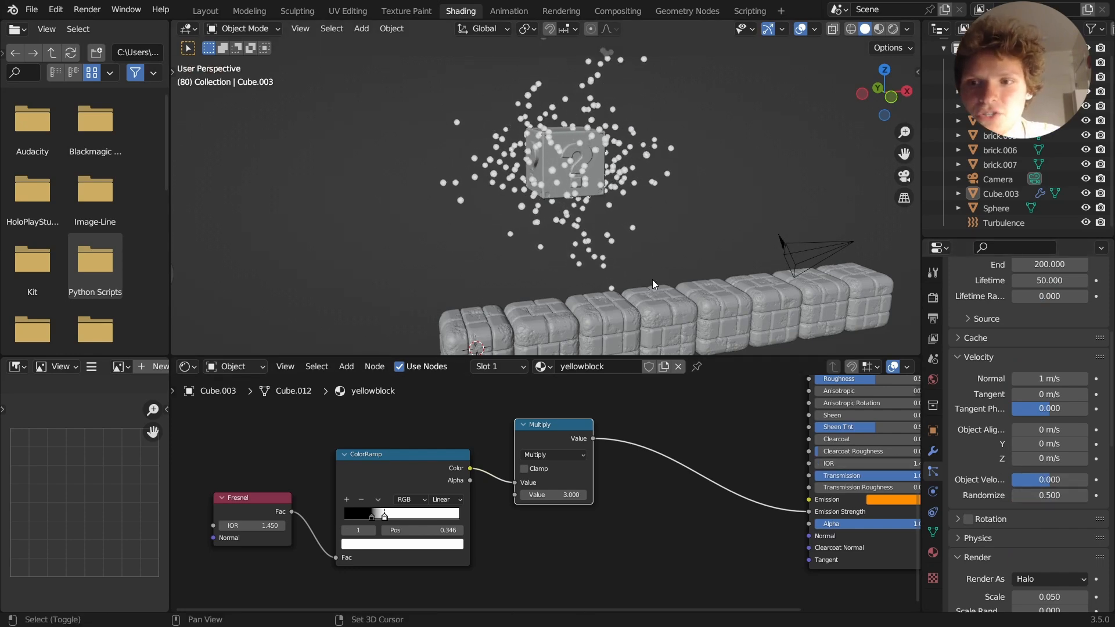
{"action": "left_click", "coordinate": [1003, 223]}
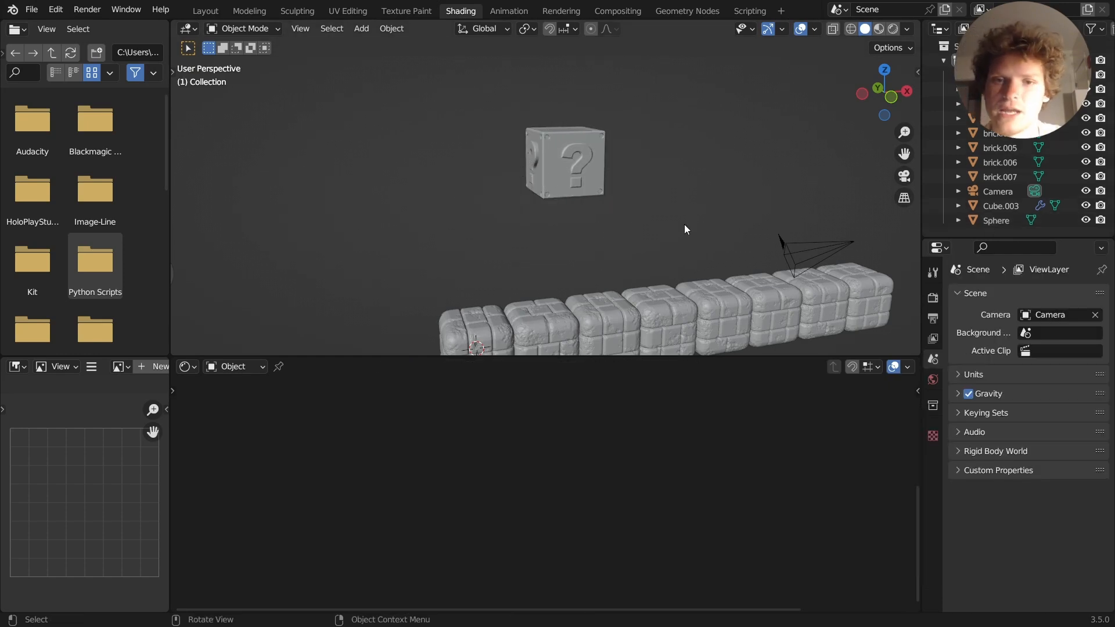
Play the animation and add a Turbulence force field with Strength 10, adjusting its Flow.
{"action": "key", "text": "Space"}
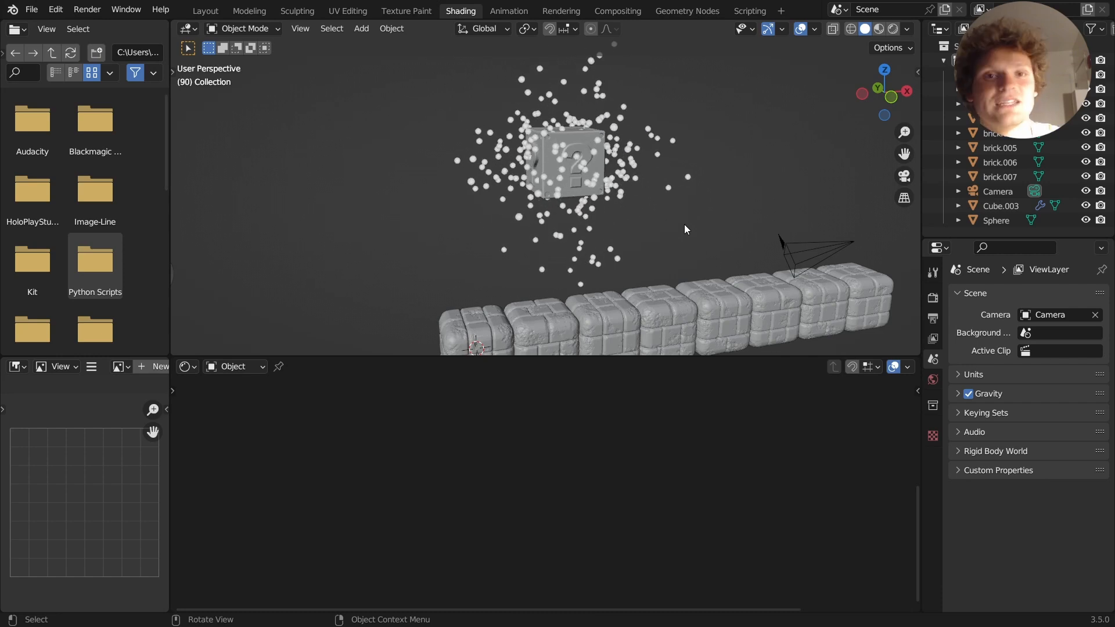
{"action": "left_click", "coordinate": [361, 29]}
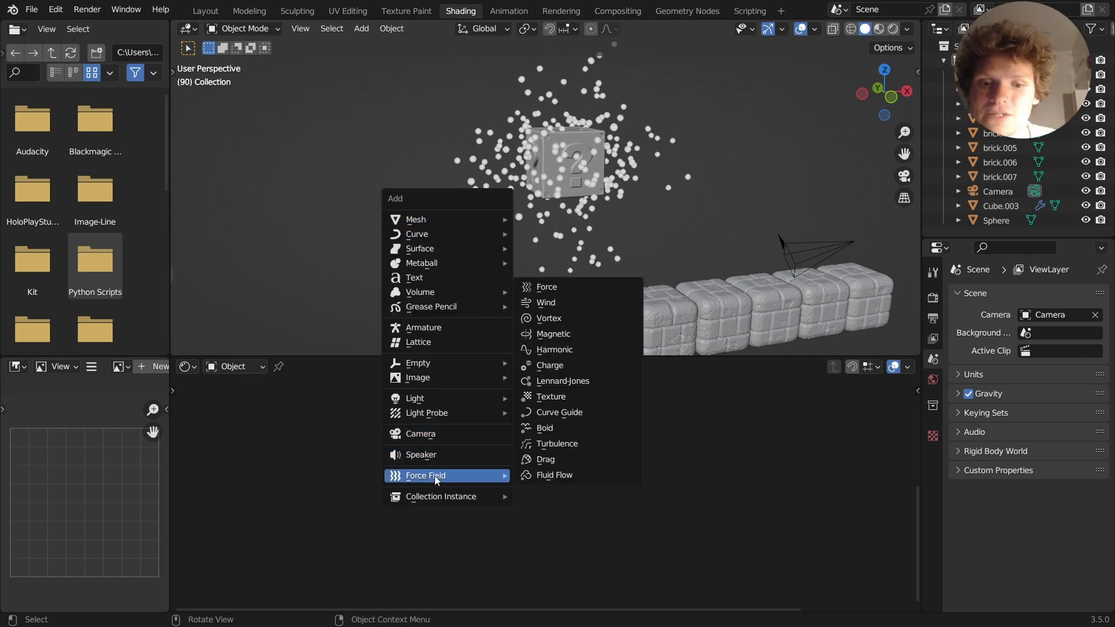
{"action": "left_click", "coordinate": [557, 443]}
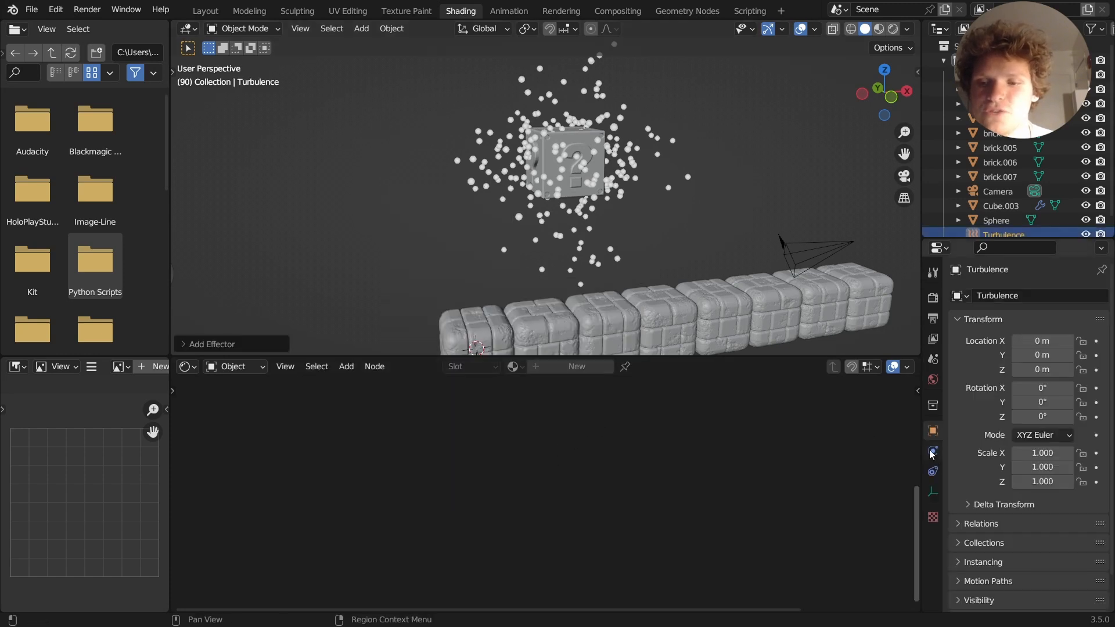
{"action": "left_click", "coordinate": [932, 451]}
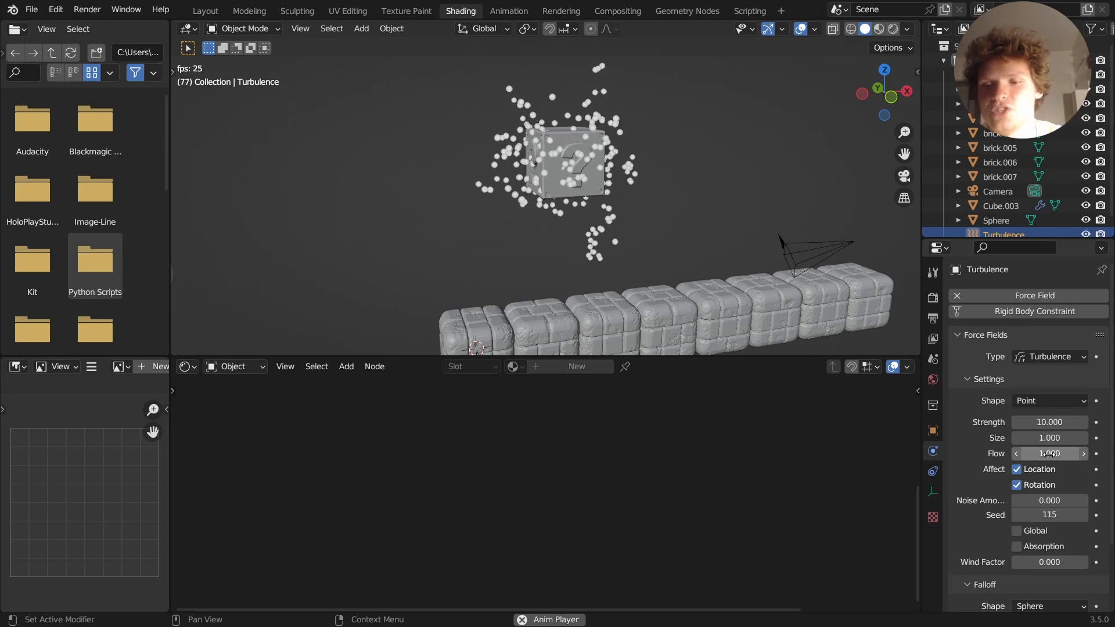
{"action": "left_click", "coordinate": [1049, 454]}
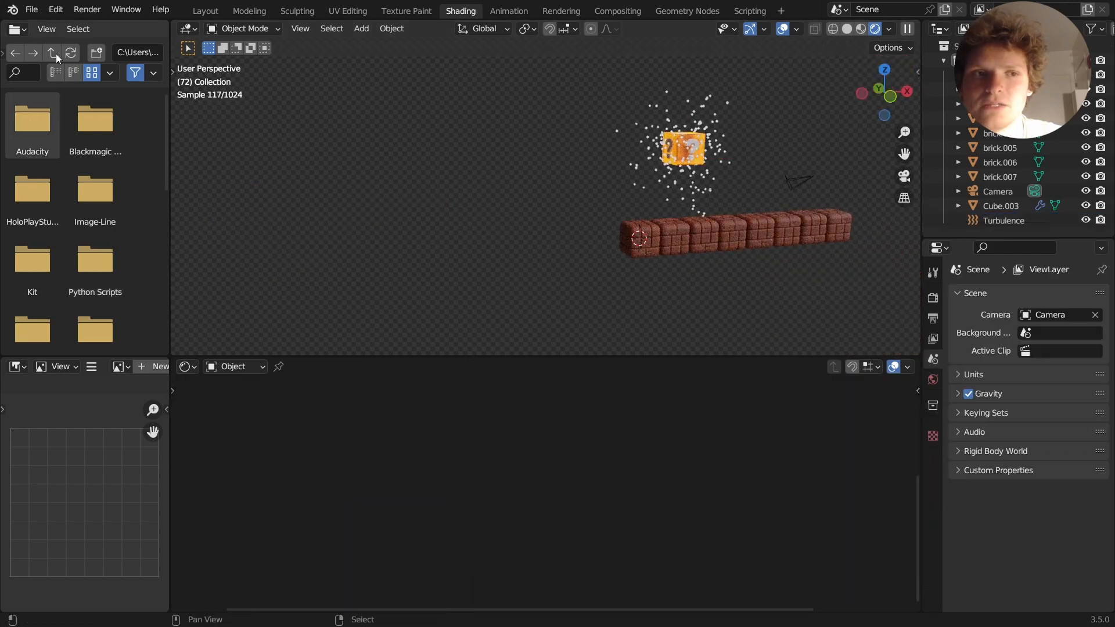
Add a UV Sphere and set the block's particles to render as the Sphere object.
{"action": "left_click", "coordinate": [32, 9]}
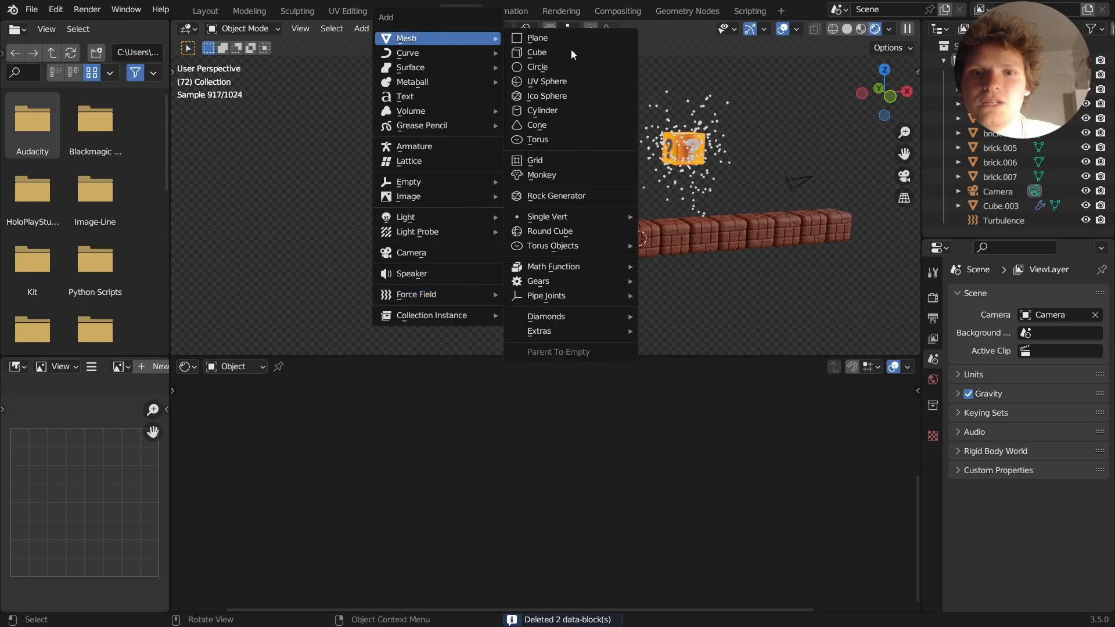
{"action": "left_click", "coordinate": [547, 82]}
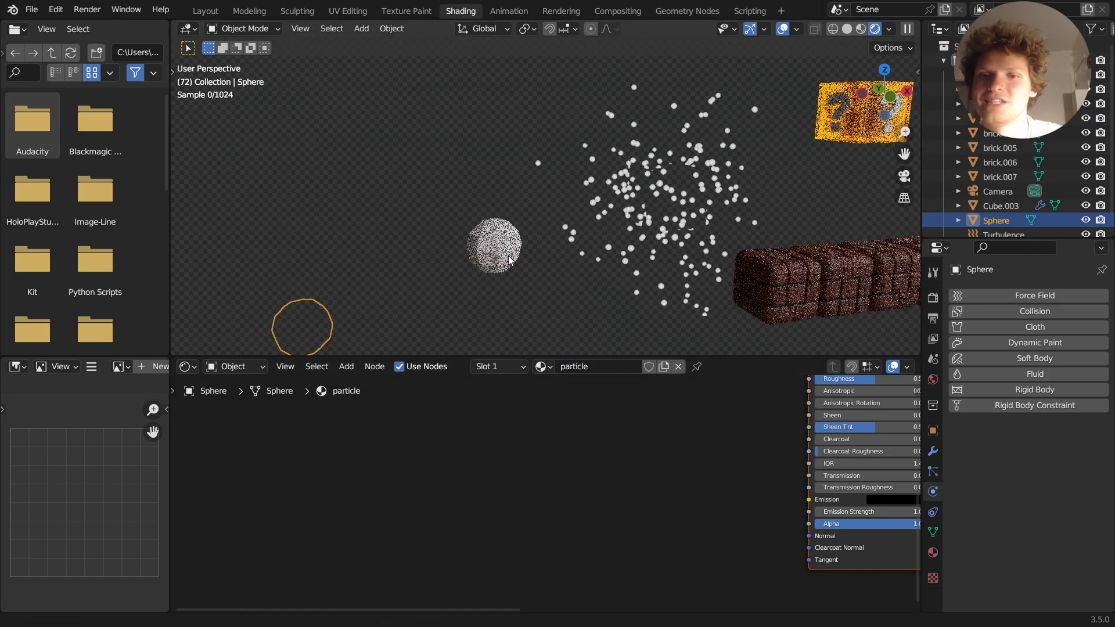
{"action": "left_click", "coordinate": [999, 206]}
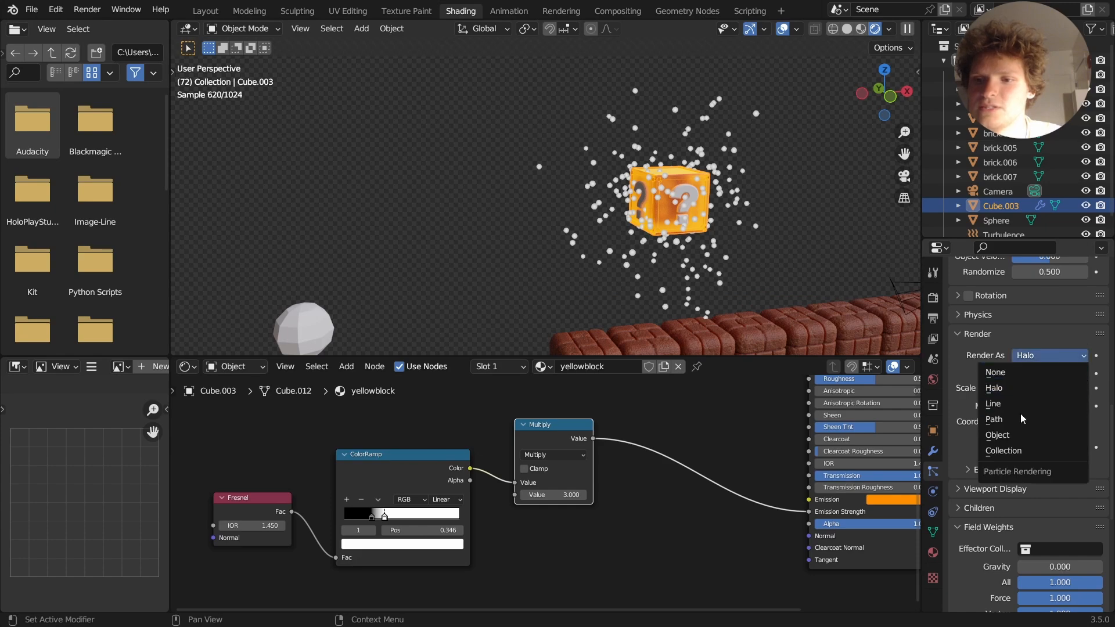
{"action": "left_click", "coordinate": [998, 435]}
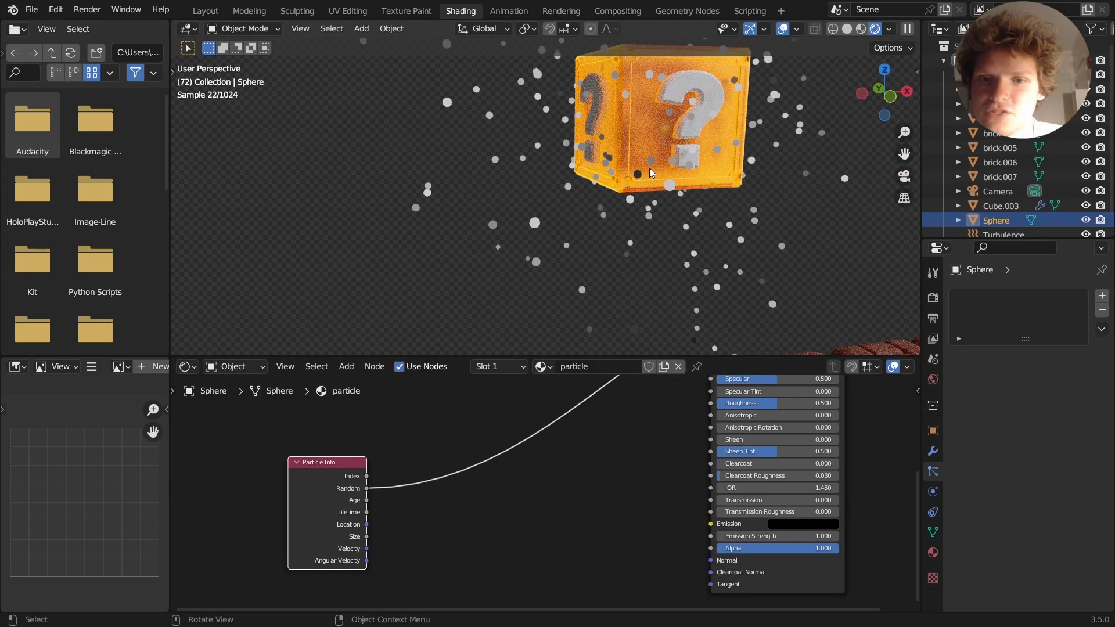
Feed Particle Info Random into an orange-to-red ColorRamp driving Emission at strength 10.
{"action": "type", "text": "c"}
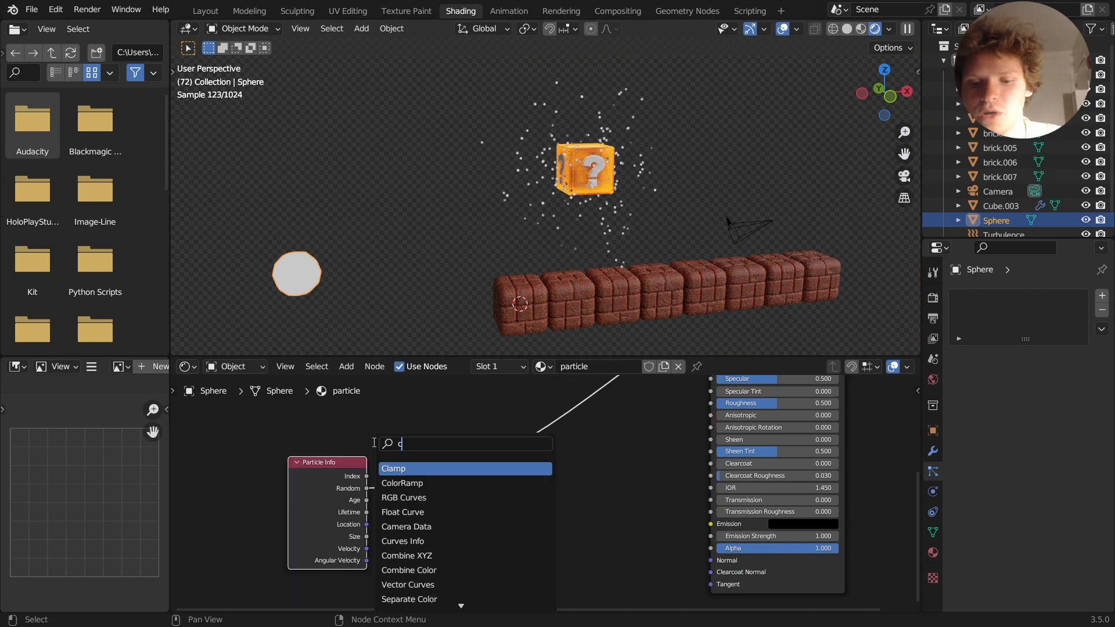
{"action": "left_click", "coordinate": [402, 482]}
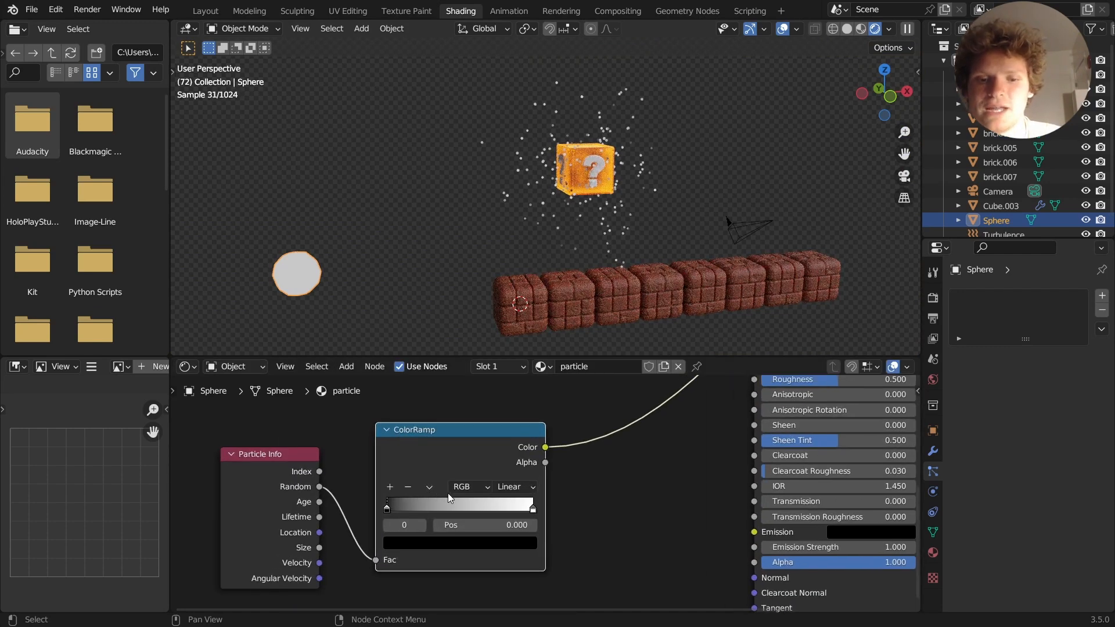
{"action": "left_click", "coordinate": [459, 542]}
{"action": "type", "text": "10"}
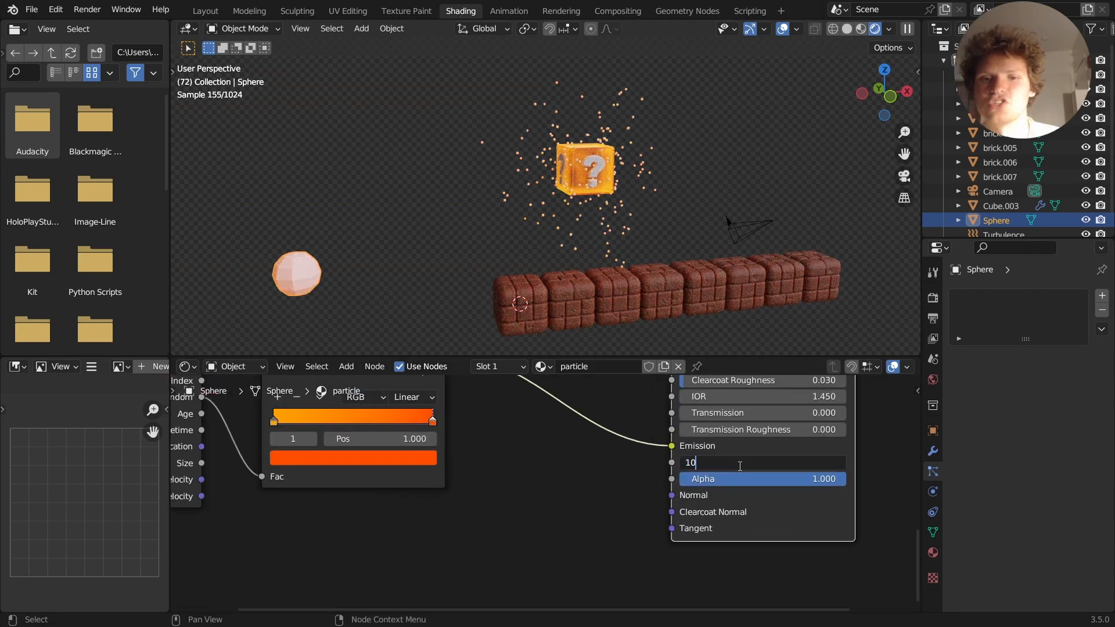
{"action": "key", "text": "Return"}
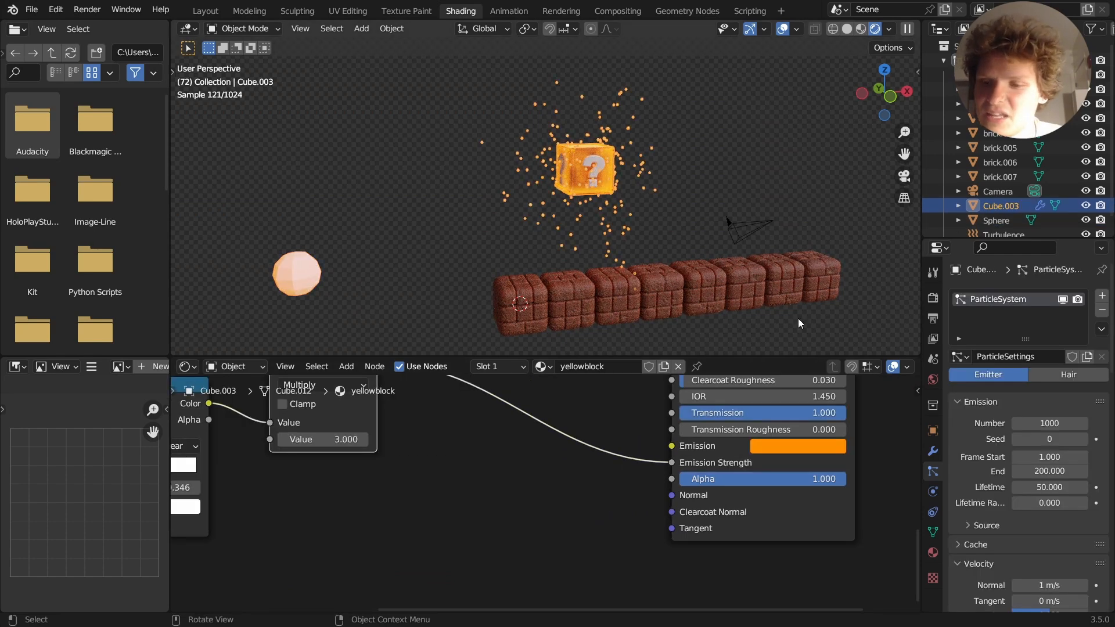
Set particle Scale Randomness to 1.0 and Scale to 0.027.
{"action": "scroll", "scroll_direction": "down", "scroll_amount": 3}
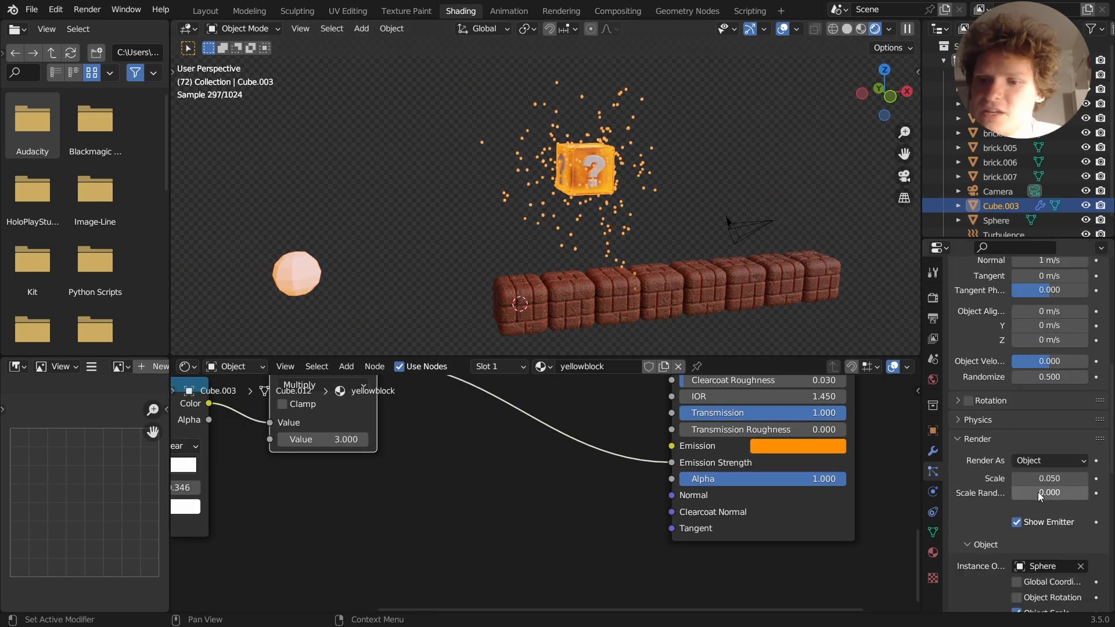
{"action": "left_click", "coordinate": [1049, 492]}
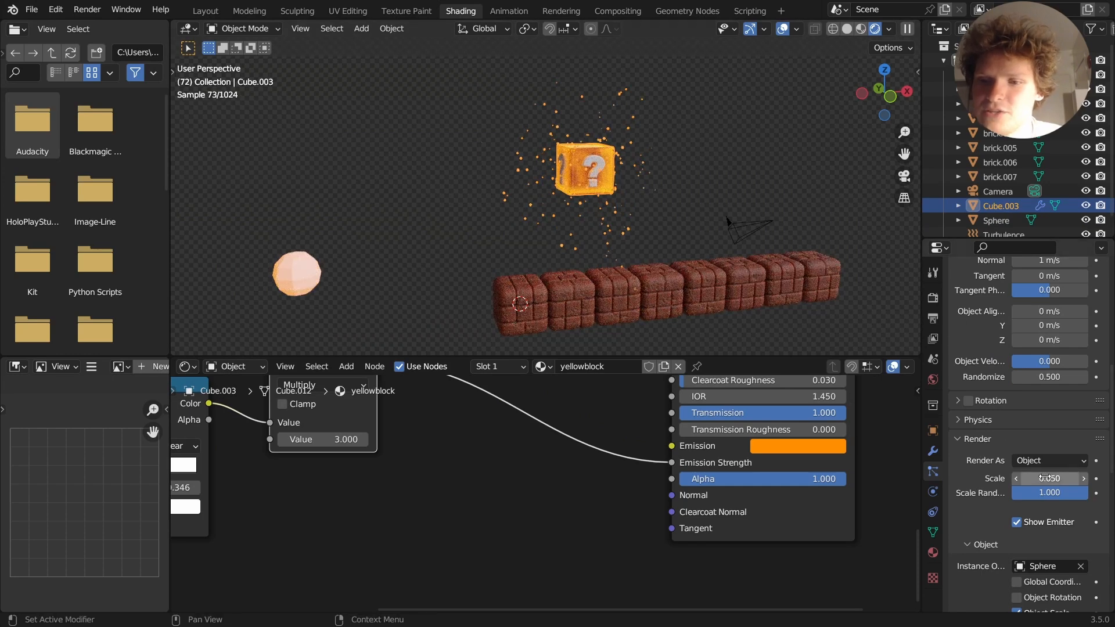
{"action": "left_click", "coordinate": [1049, 478]}
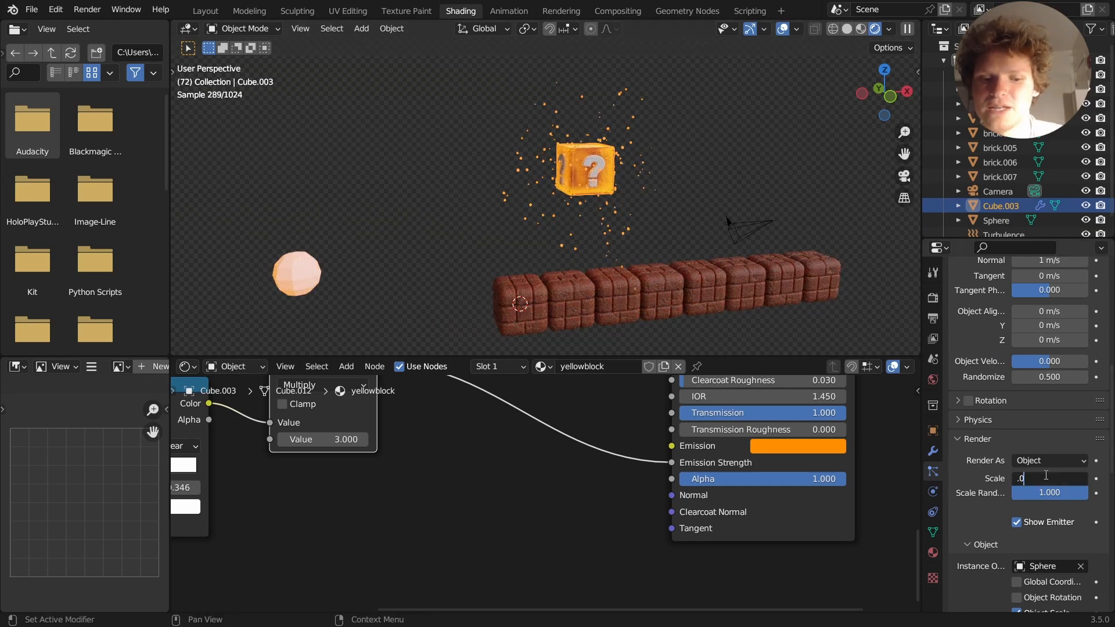
{"action": "type", "text": "0.027"}
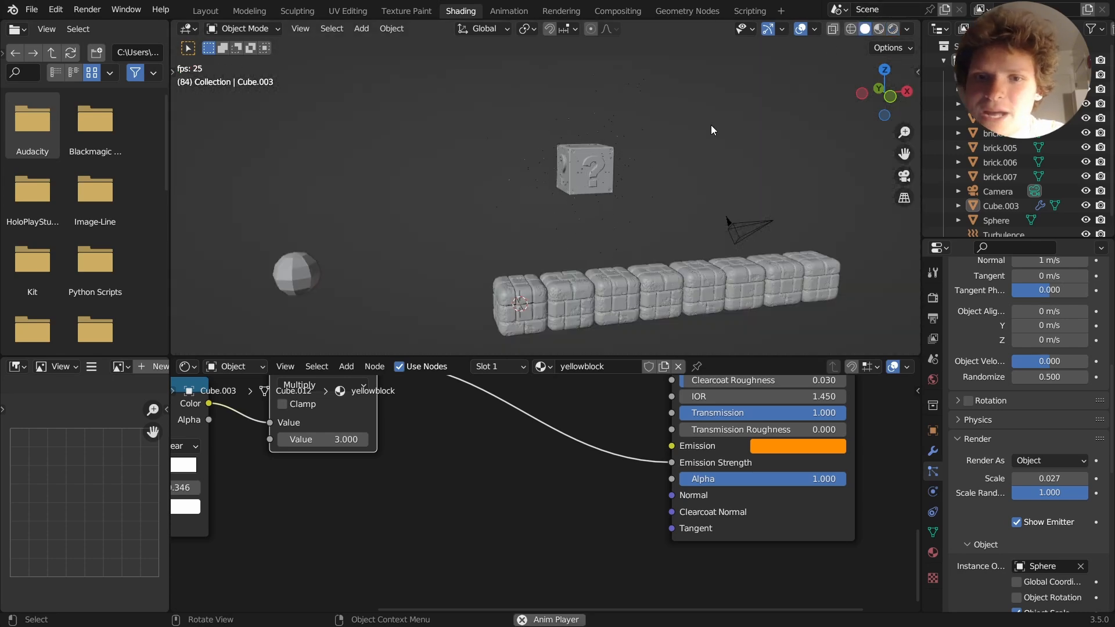
{"action": "left_click", "coordinate": [361, 29]}
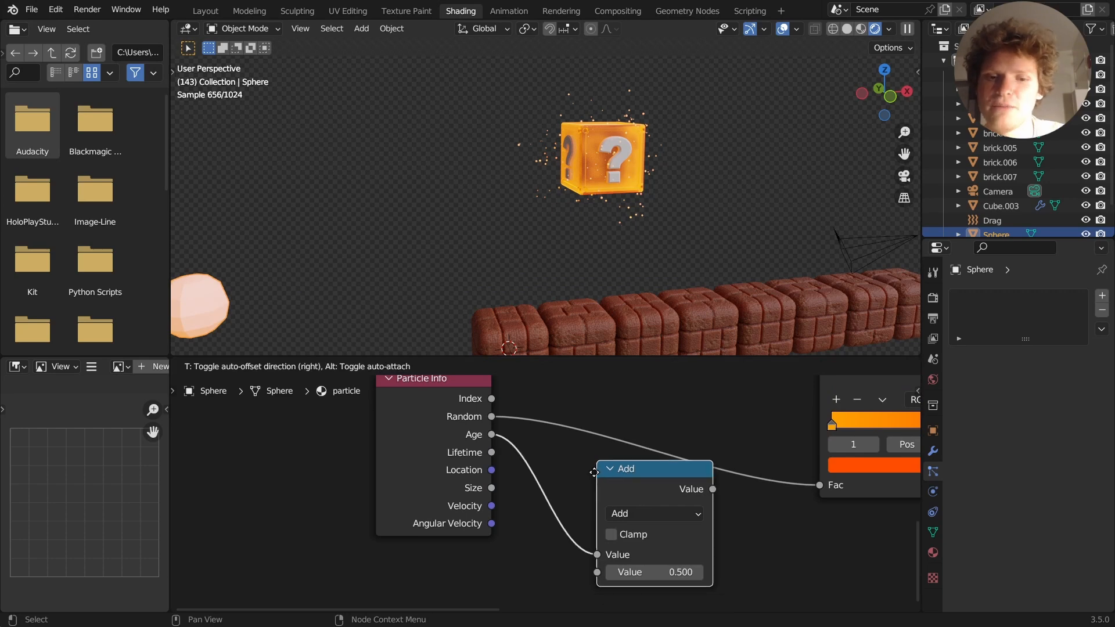
Drive the Principled Alpha from Age divided by Lifetime through an Invert node.
{"action": "left_click", "coordinate": [650, 513]}
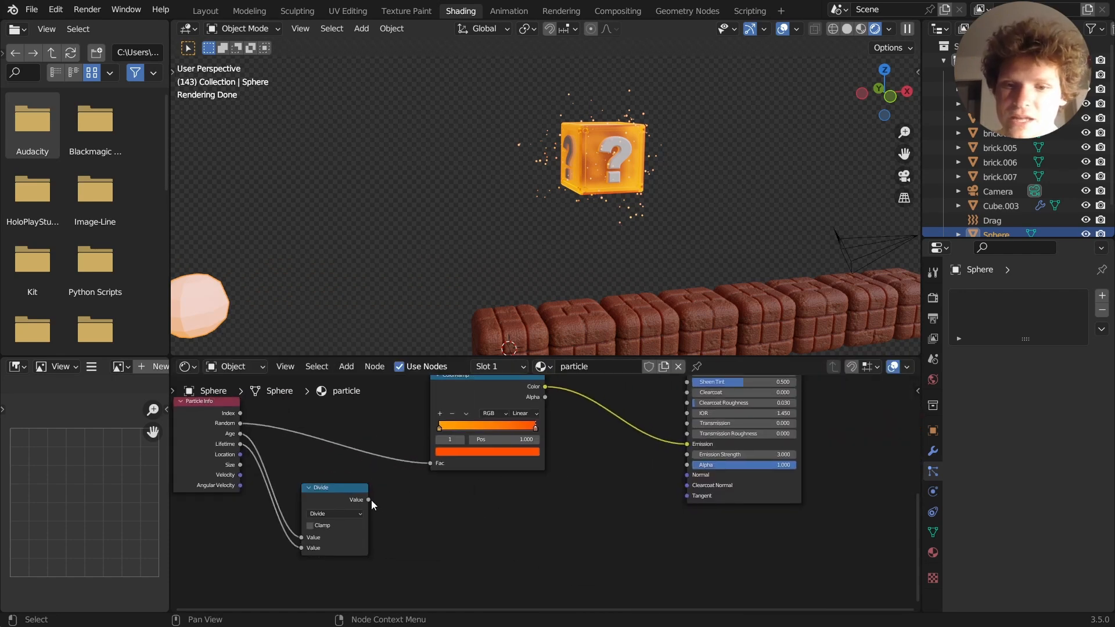
{"action": "left_click_drag", "start_coordinate": [369, 500], "coordinate": [687, 465]}
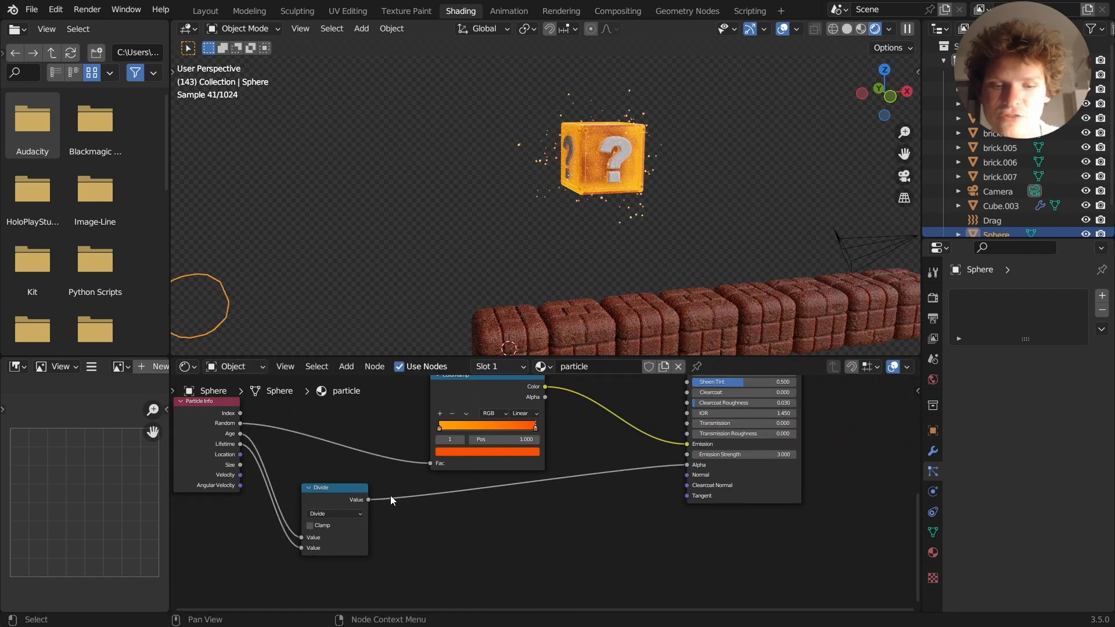
{"action": "type", "text": "in"}
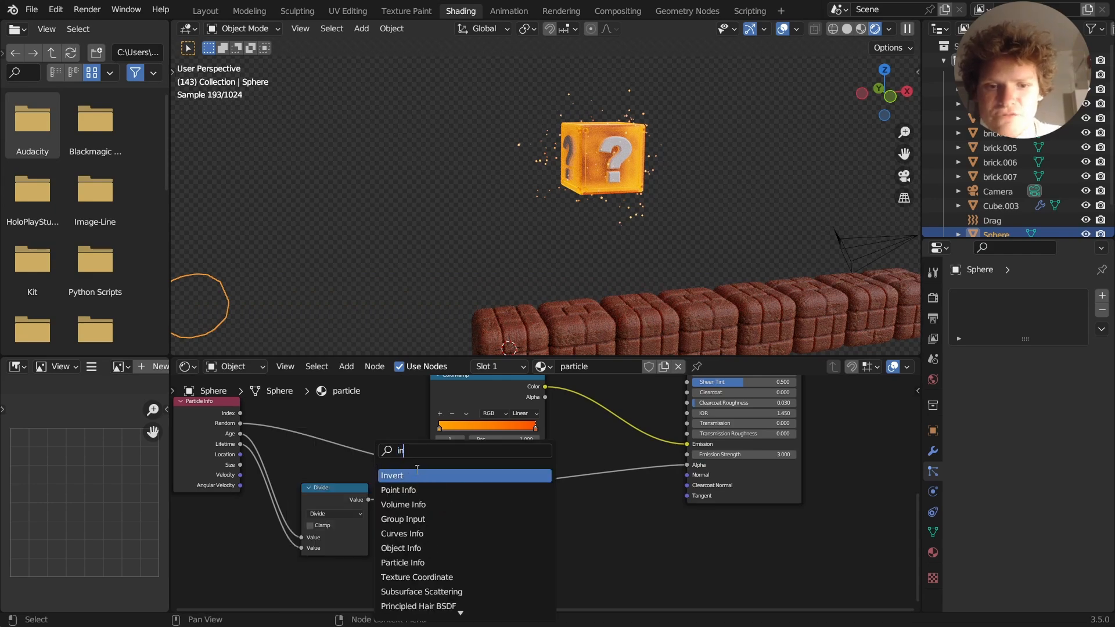
{"action": "left_click", "coordinate": [392, 475]}
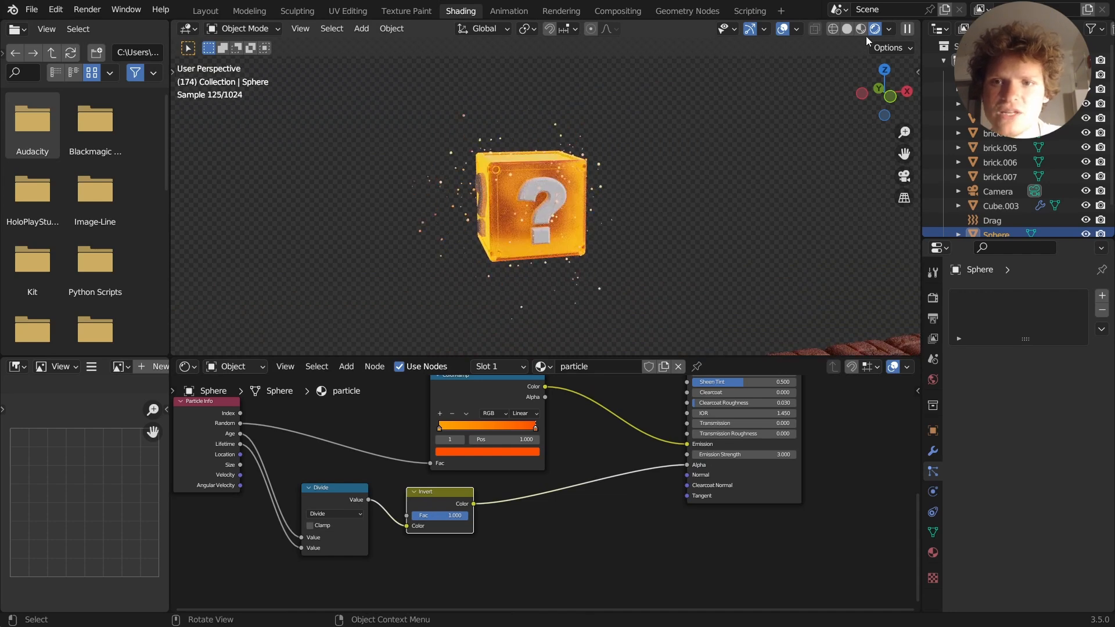
Preview the fading particles in the viewport and save Mario.blend.
{"action": "left_click", "coordinate": [852, 28]}
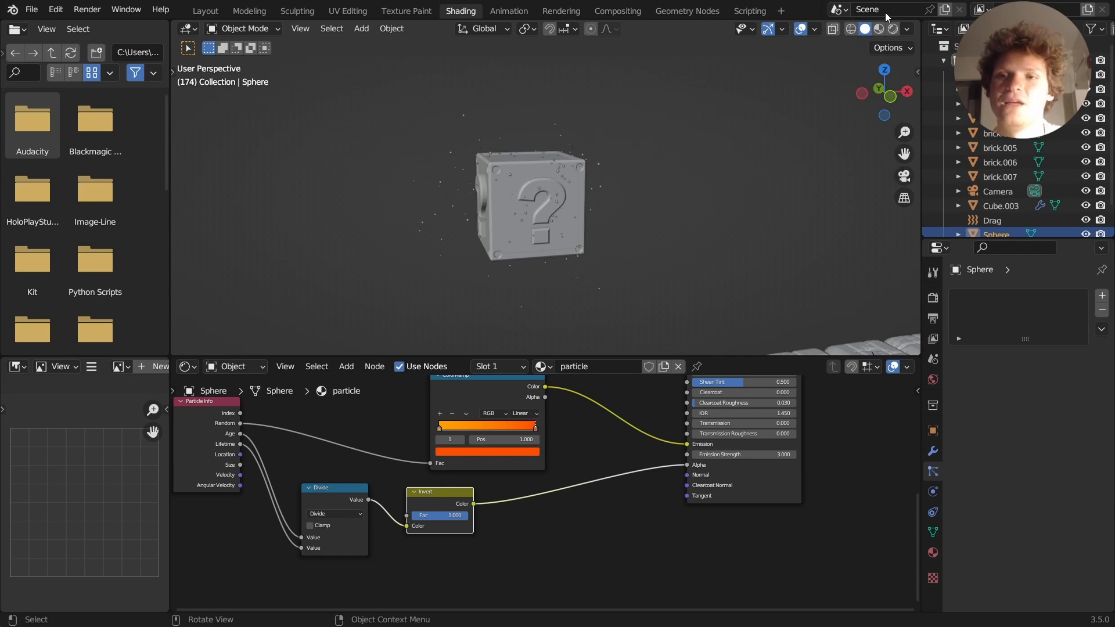
{"action": "left_click", "coordinate": [886, 29]}
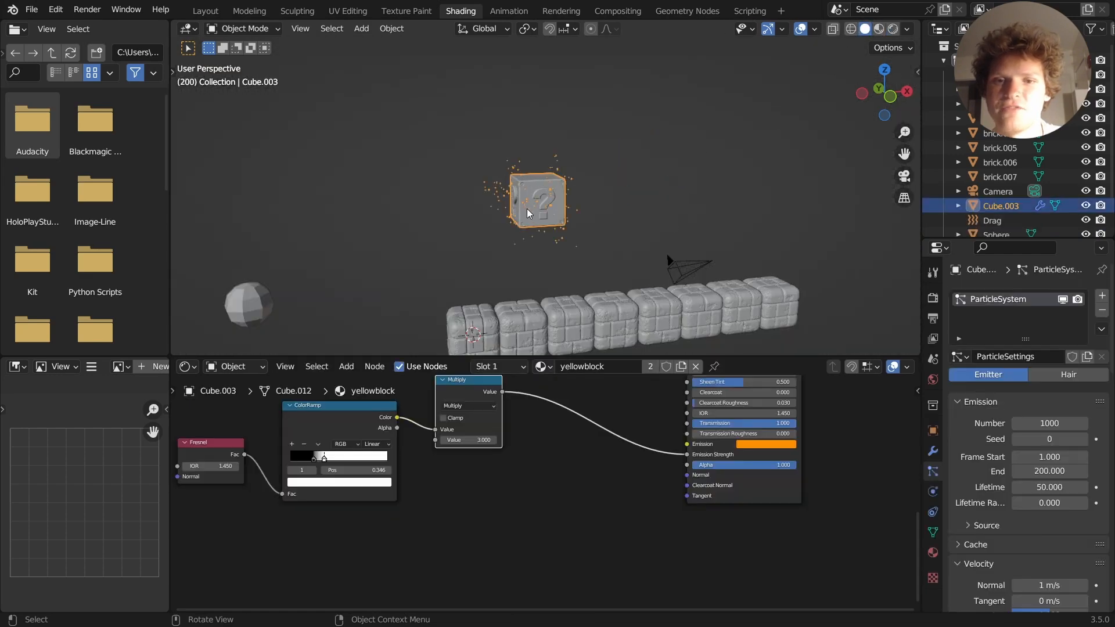
{"action": "key", "text": "ctrl+s"}
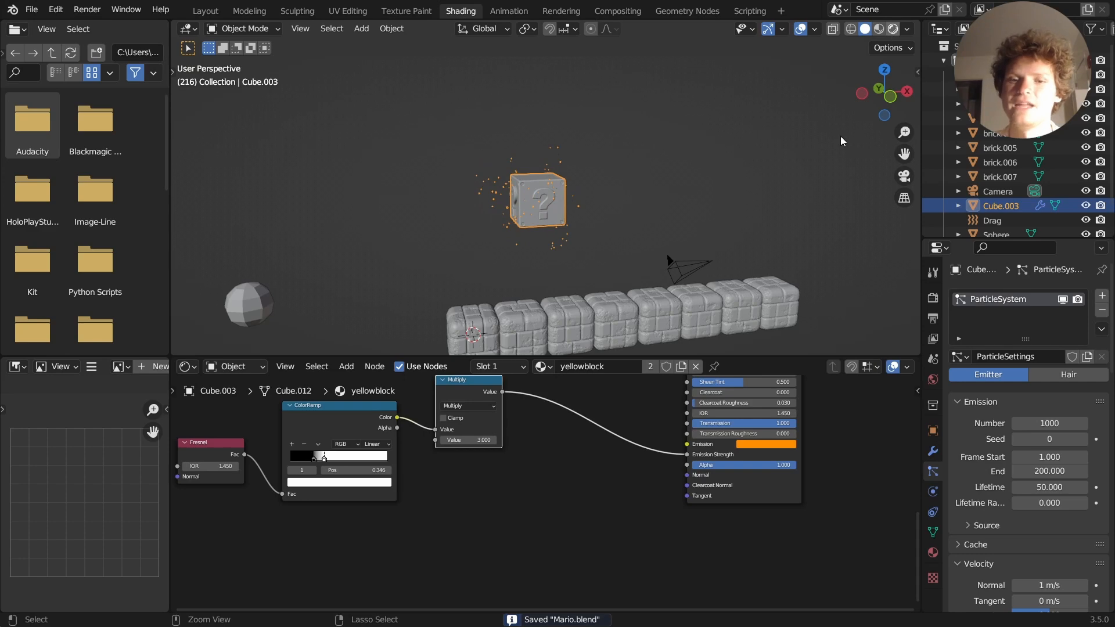